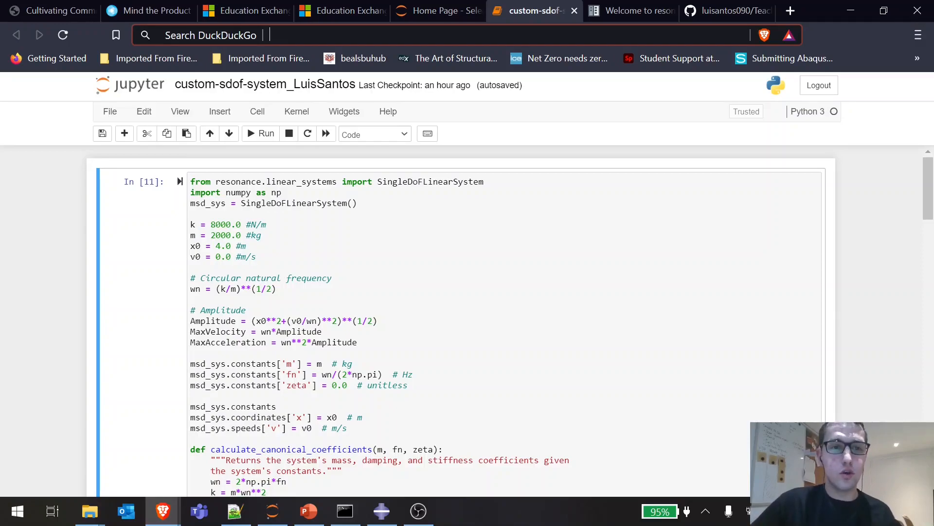
mouse_move(418, 156)
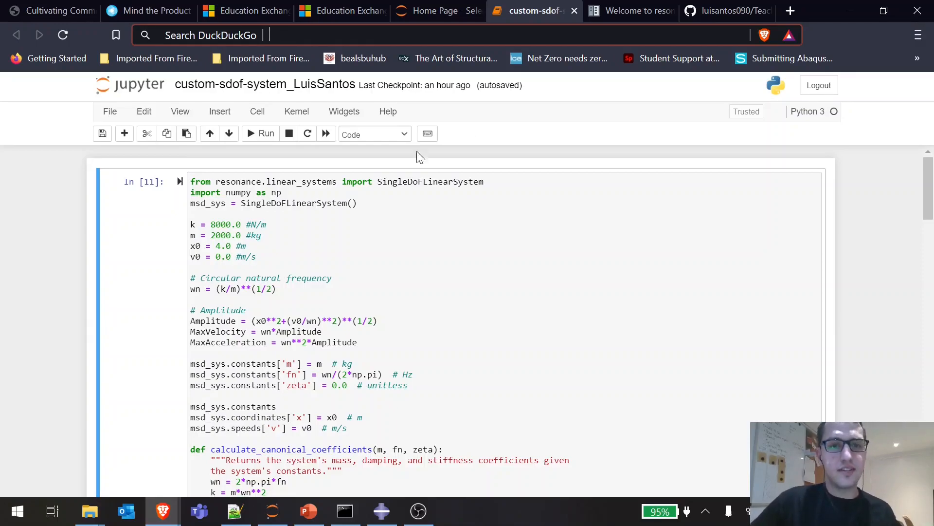
Skim the resonance readthedocs index page and go to its API reference page.
click(630, 10)
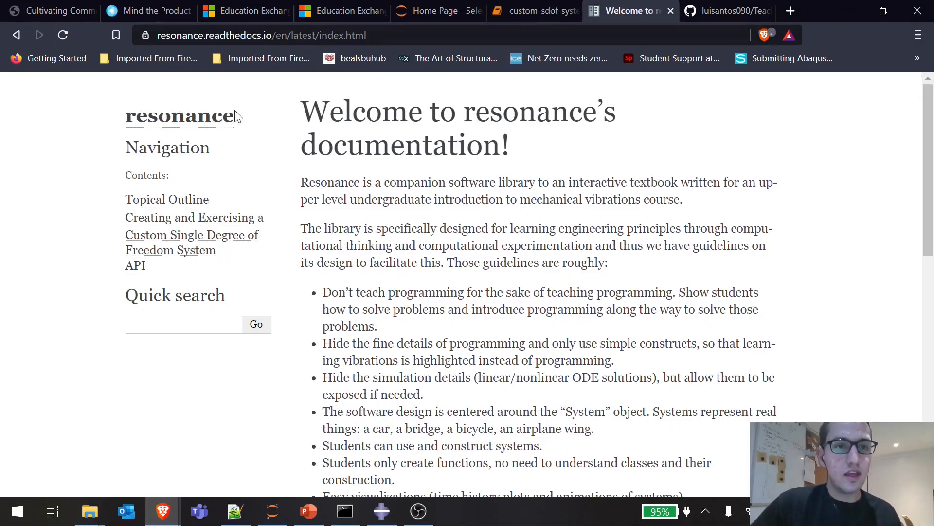
scroll(down, 3)
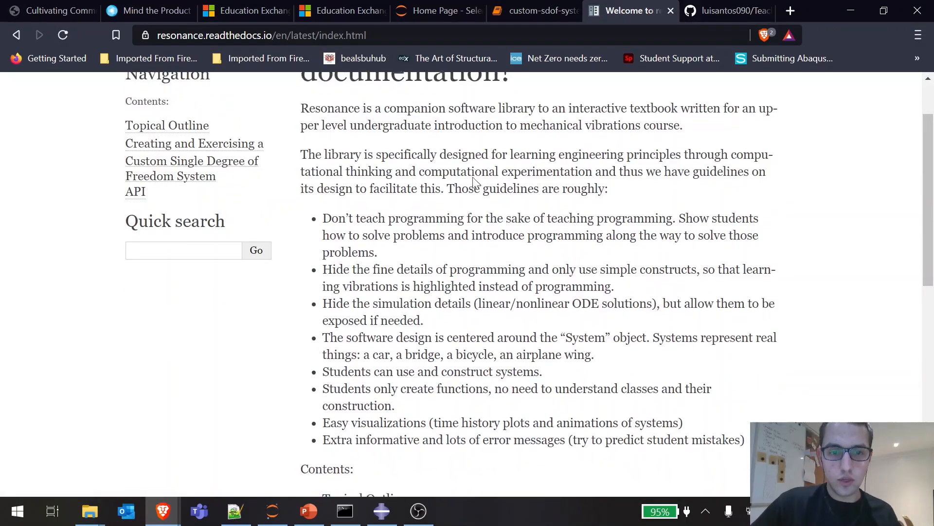
scroll(down, 3)
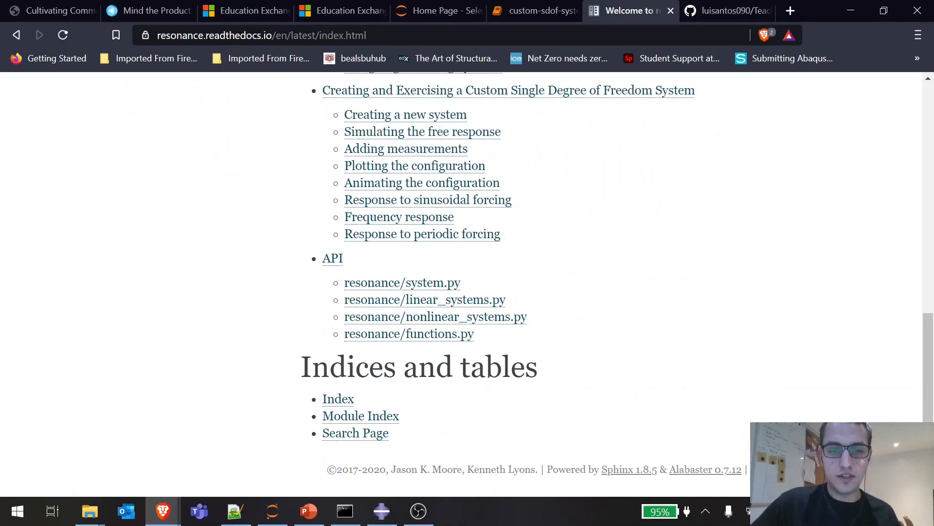
mouse_move(284, 152)
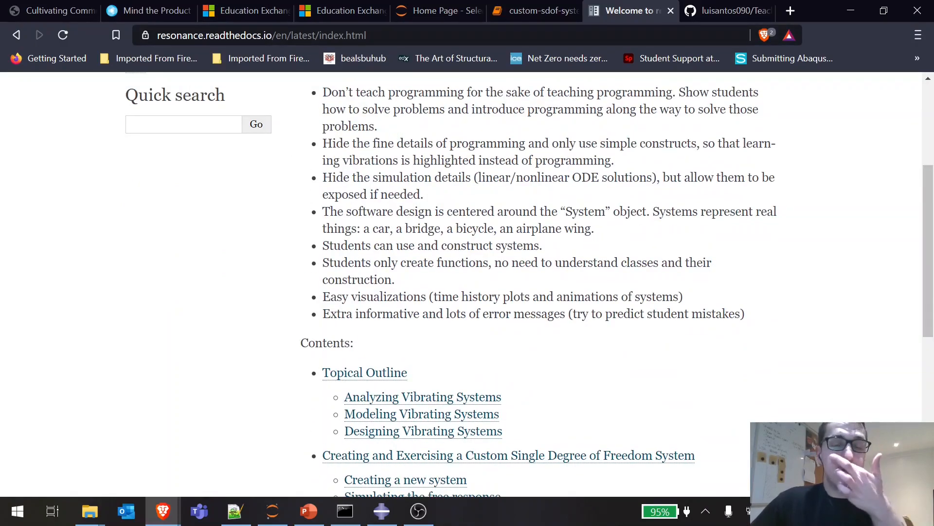
scroll(up, 3)
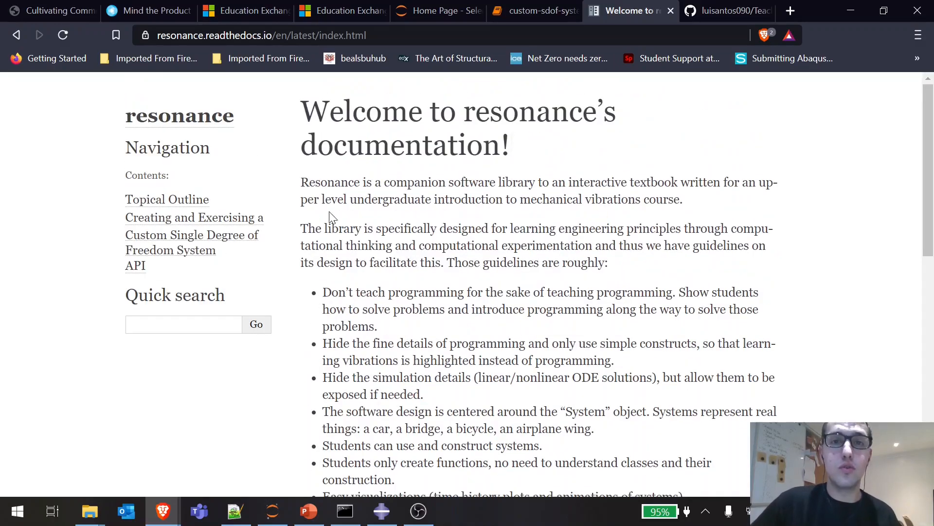
click(135, 264)
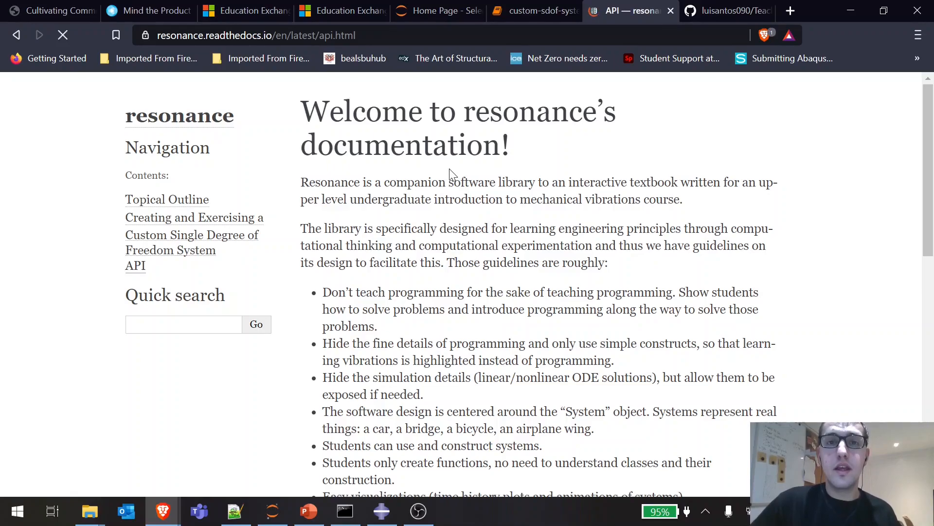
click(134, 265)
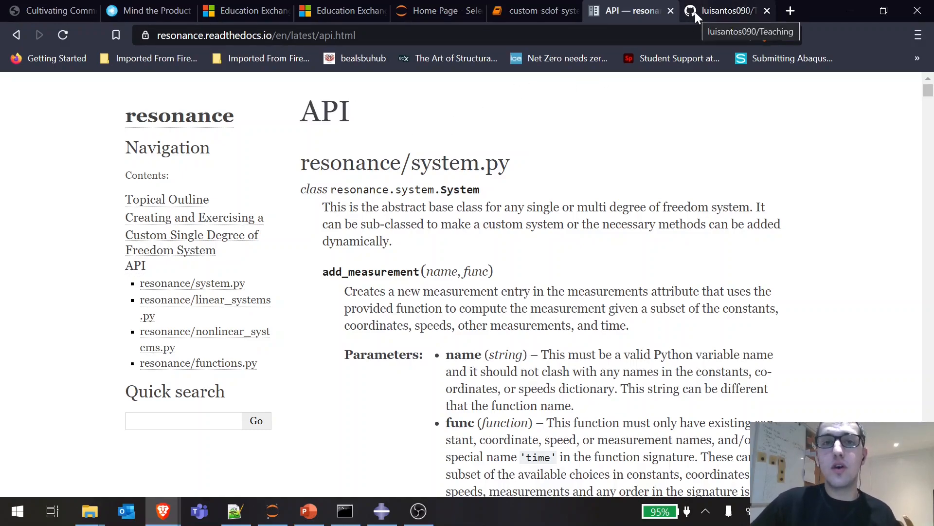
mouse_move(638, 137)
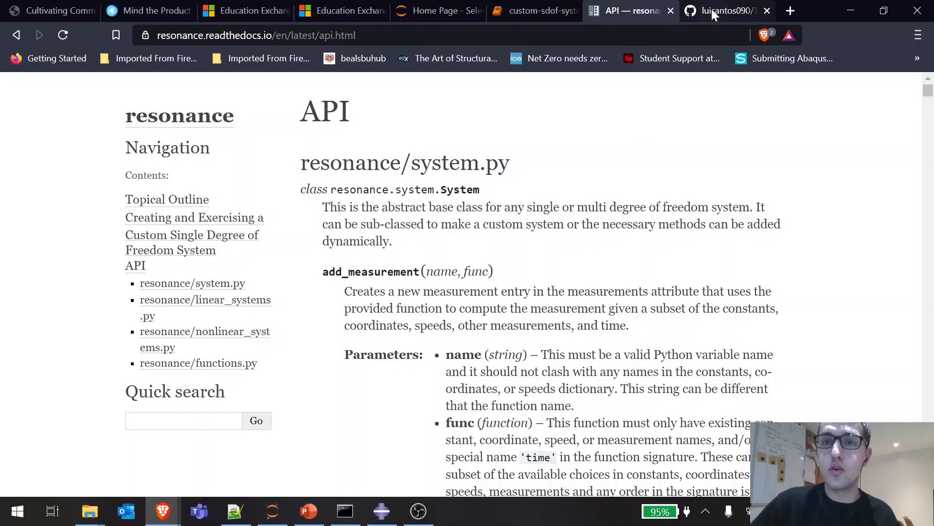
On GitHub, view the custom-sdof-system_LuisSantos.ipynb notebook and its SingleDoFLinearSystem code.
click(721, 11)
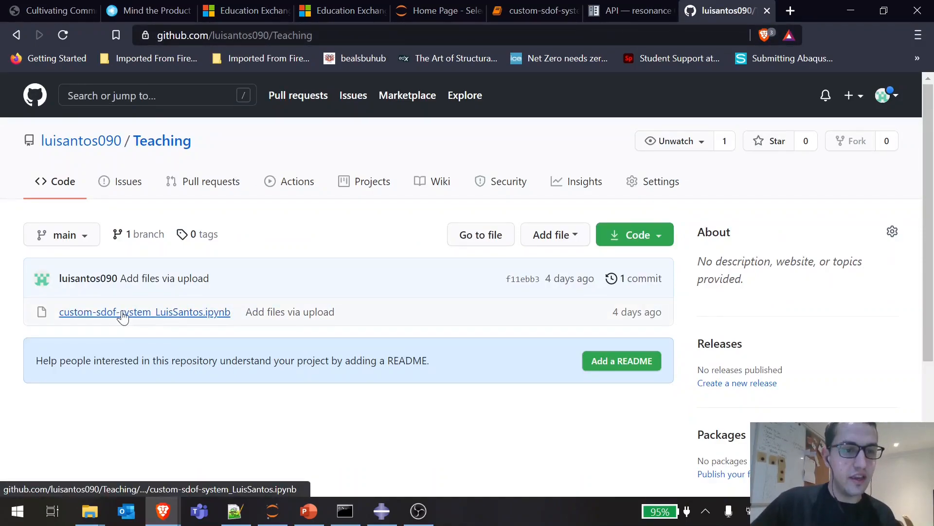
mouse_move(195, 320)
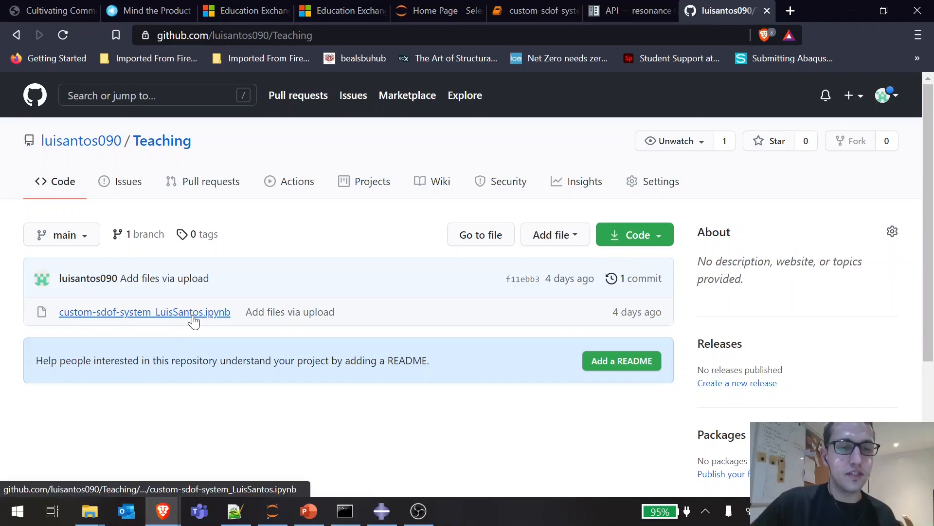
click(144, 311)
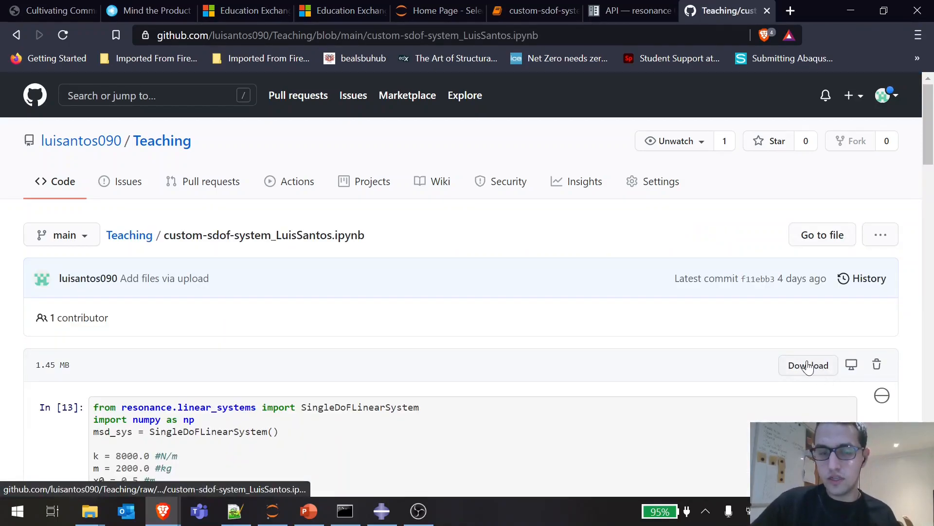
scroll(down, 3)
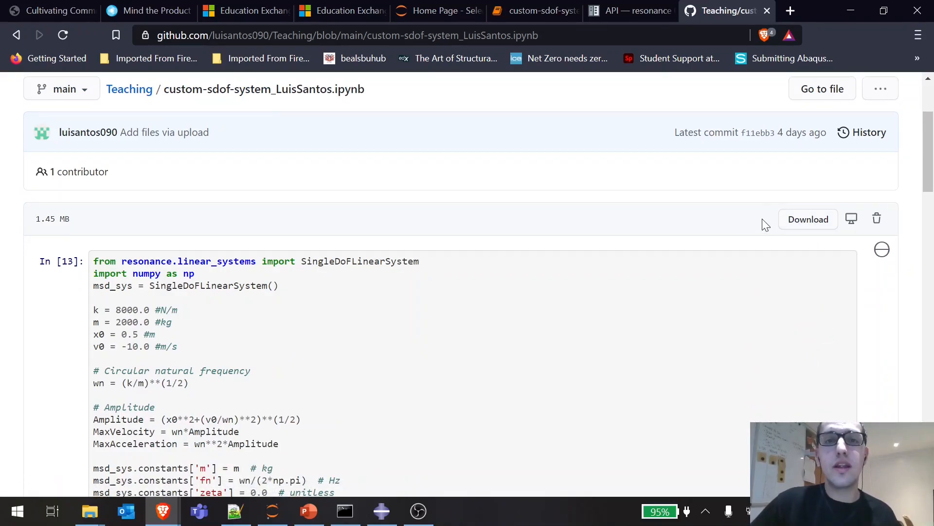
mouse_move(808, 219)
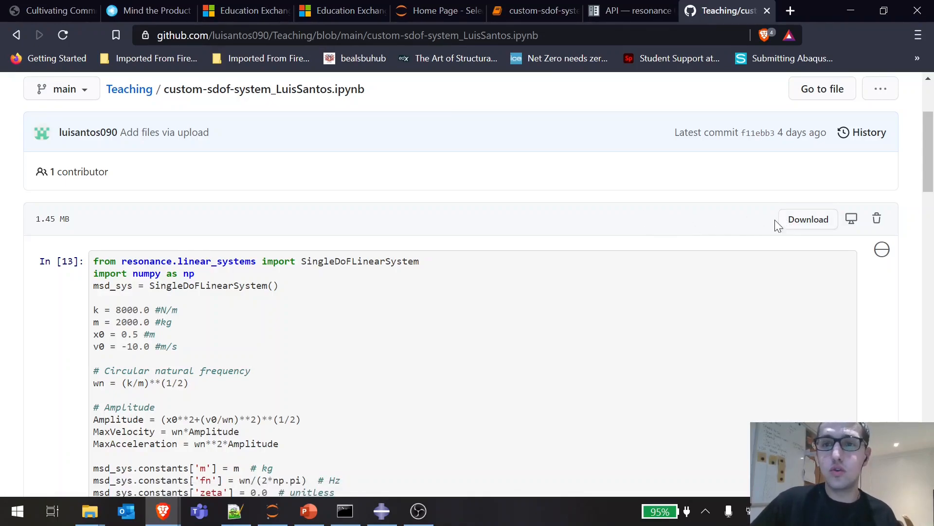
Bring up slide 9 of the Undamped Free Vibration of SDOF Systems deck.
click(532, 11)
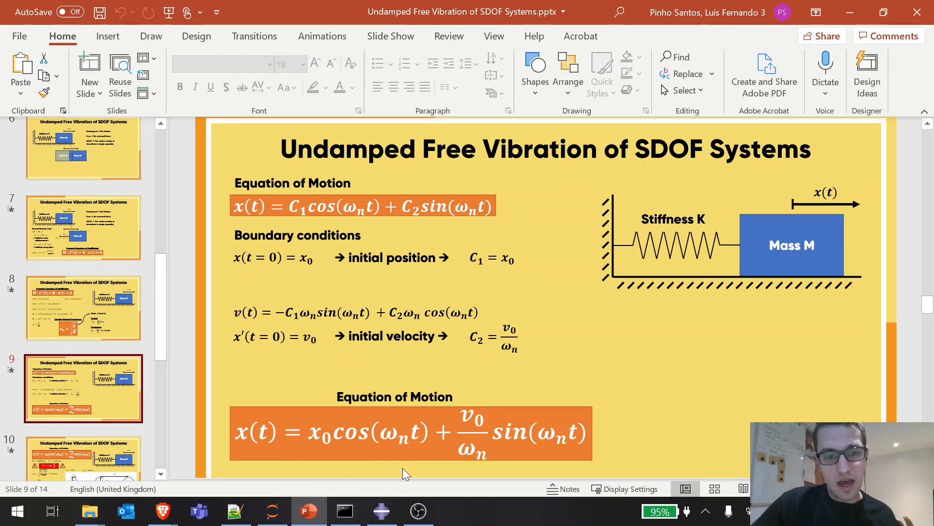
mouse_move(275, 399)
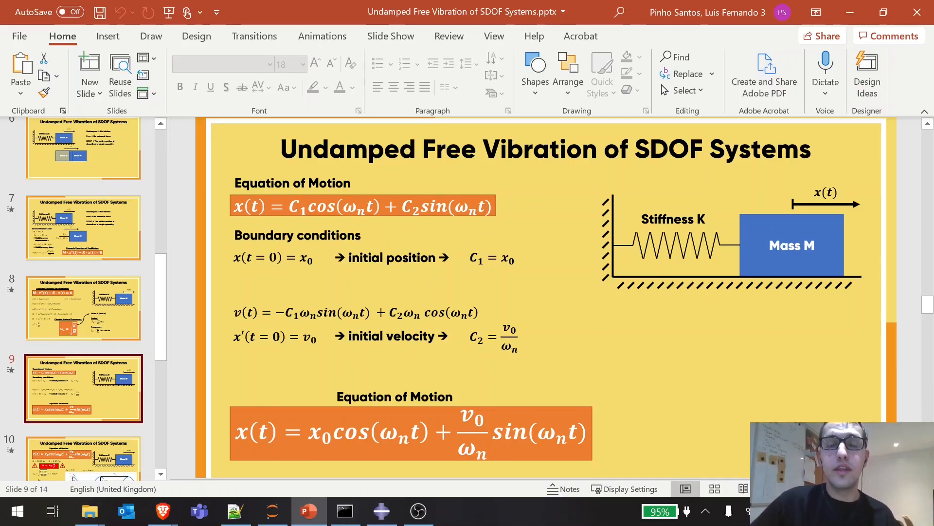
mouse_move(850, 13)
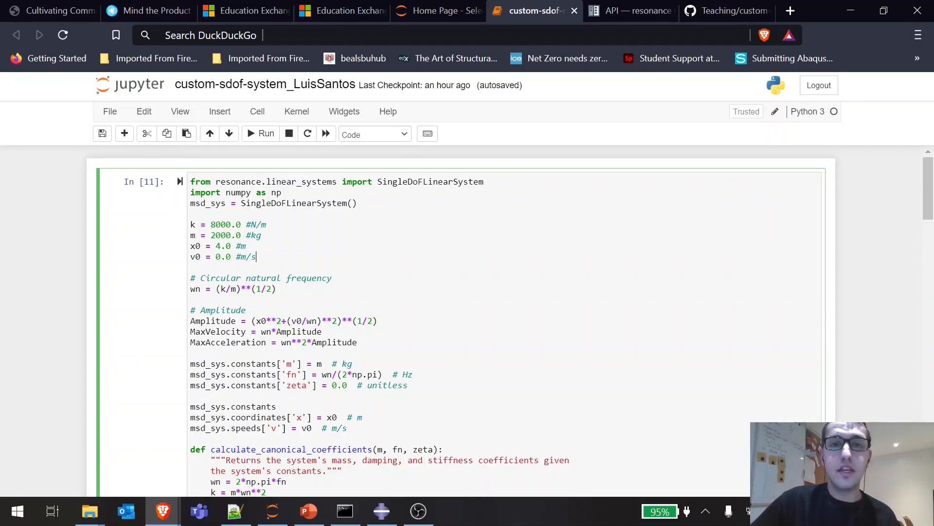
Re-run the setup and animation cells for x0 = 4 m, v0 = 0 and view the plots.
click(260, 134)
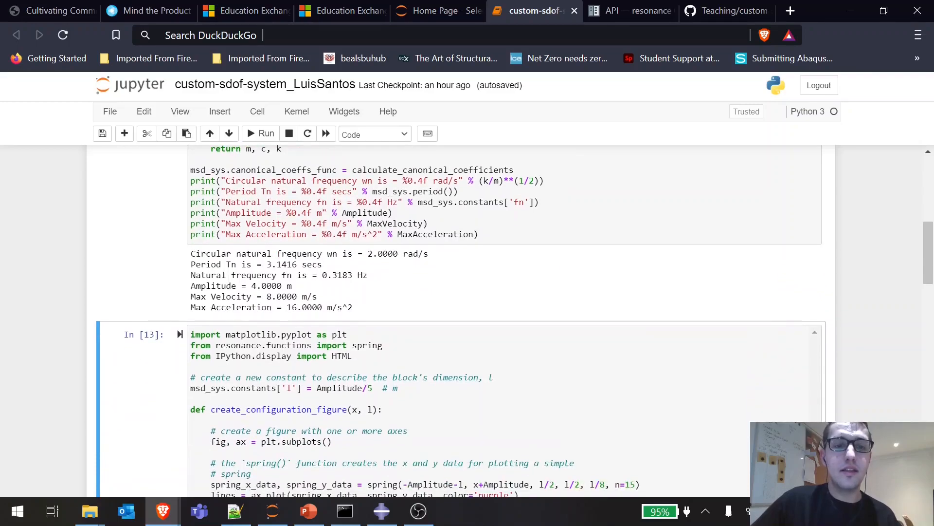
click(261, 133)
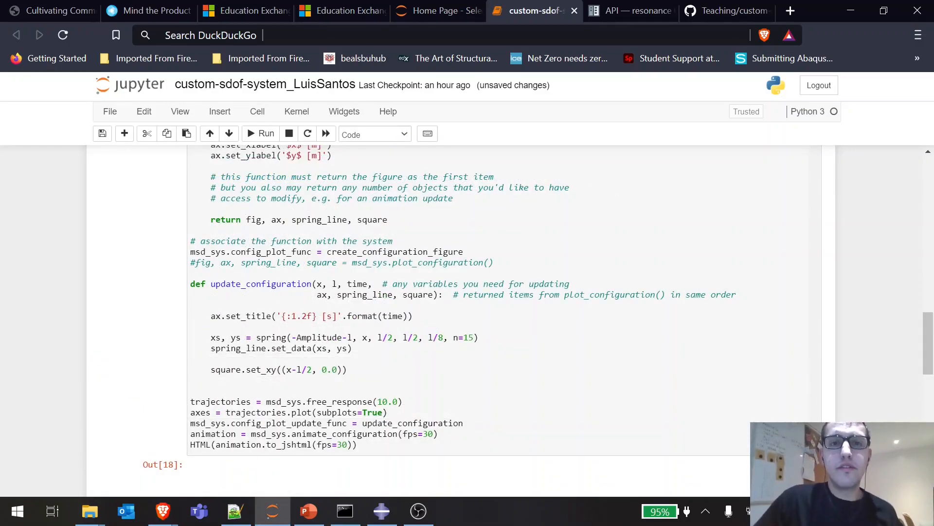
scroll(down, 3)
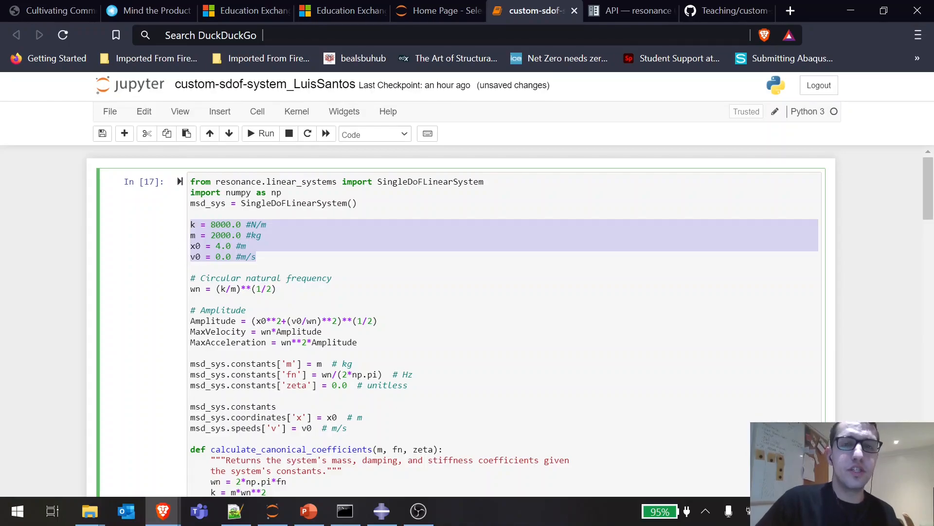
scroll(down, 3)
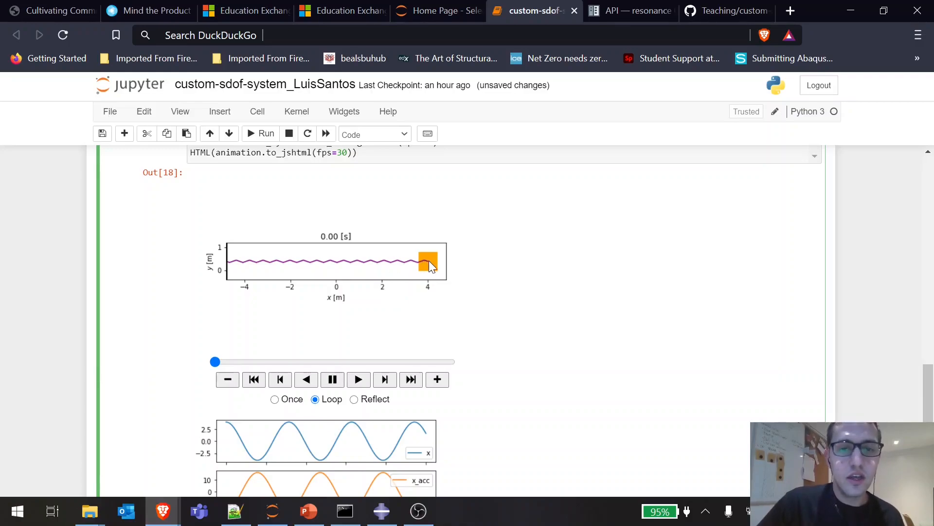
mouse_move(236, 260)
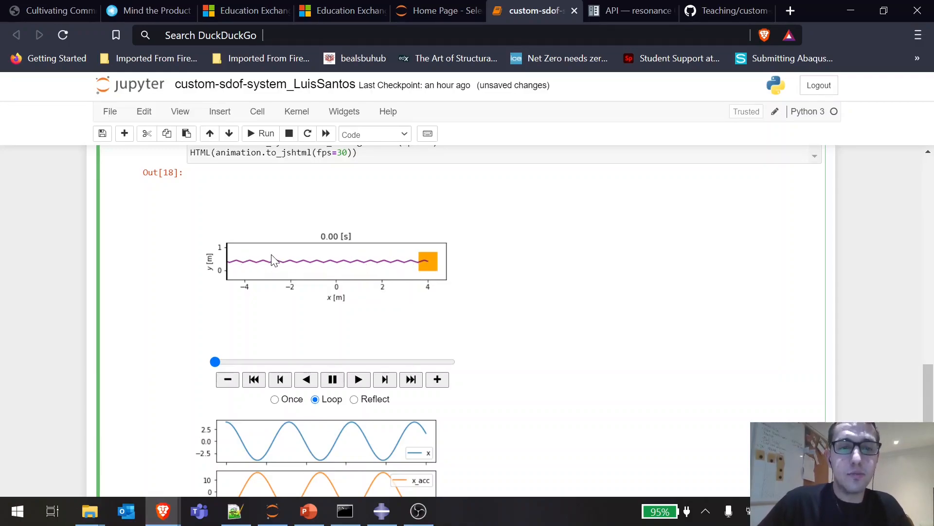
mouse_move(343, 253)
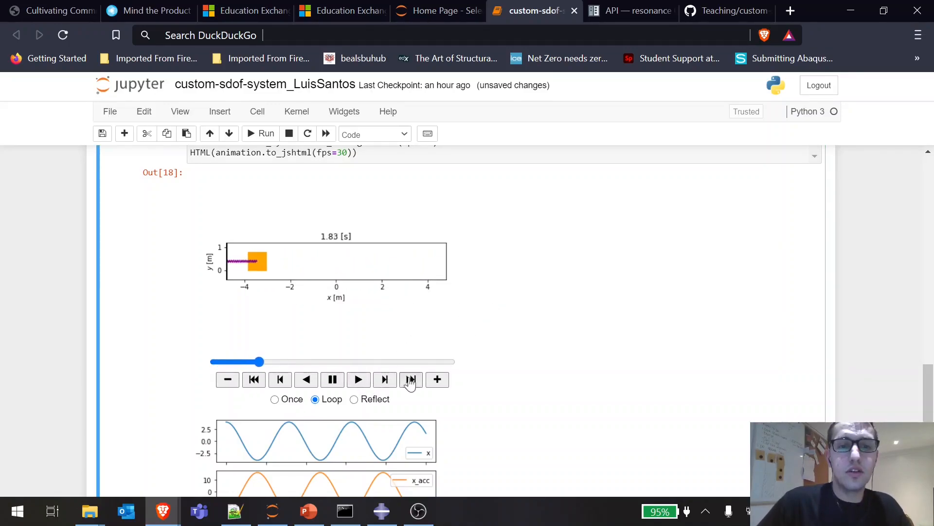
click(411, 379)
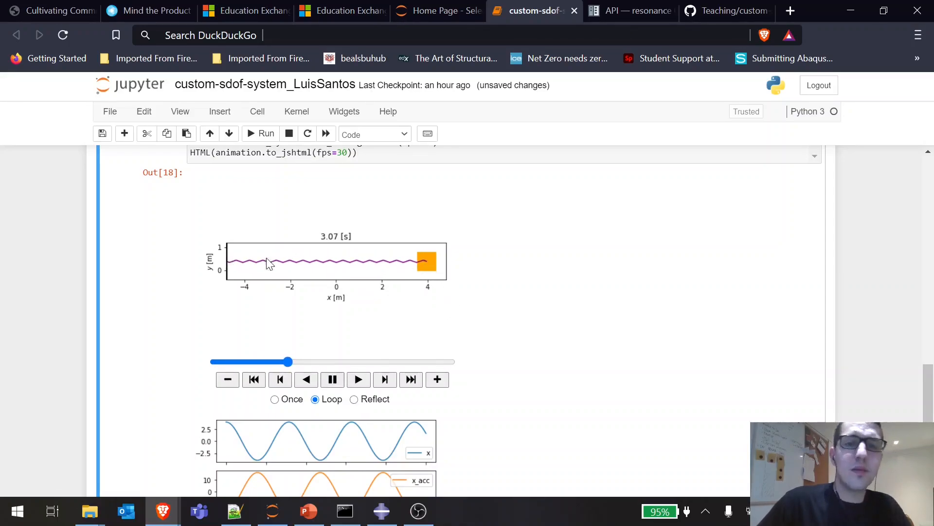
mouse_move(382, 249)
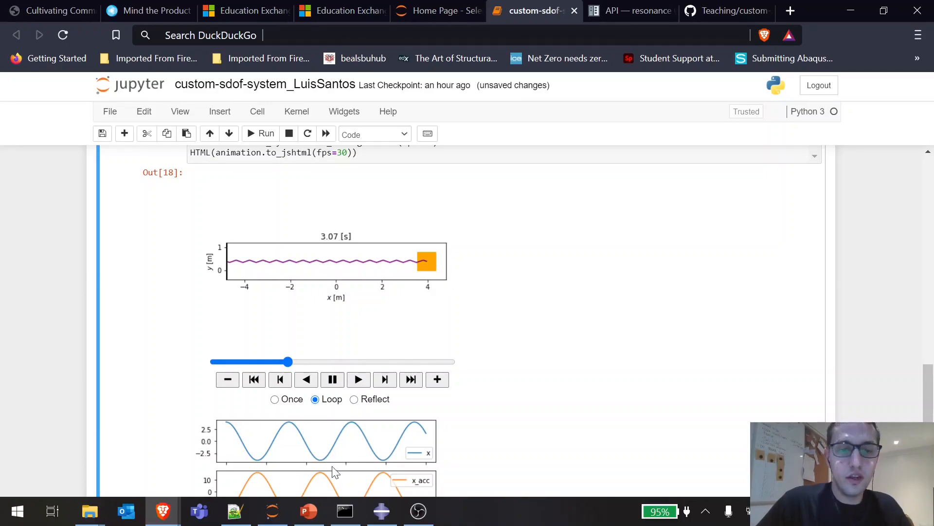
click(308, 511)
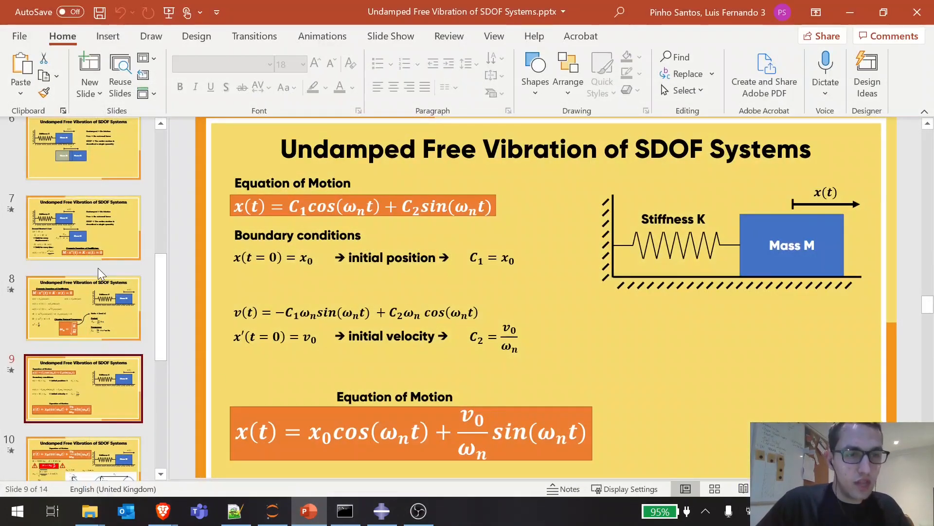
click(84, 392)
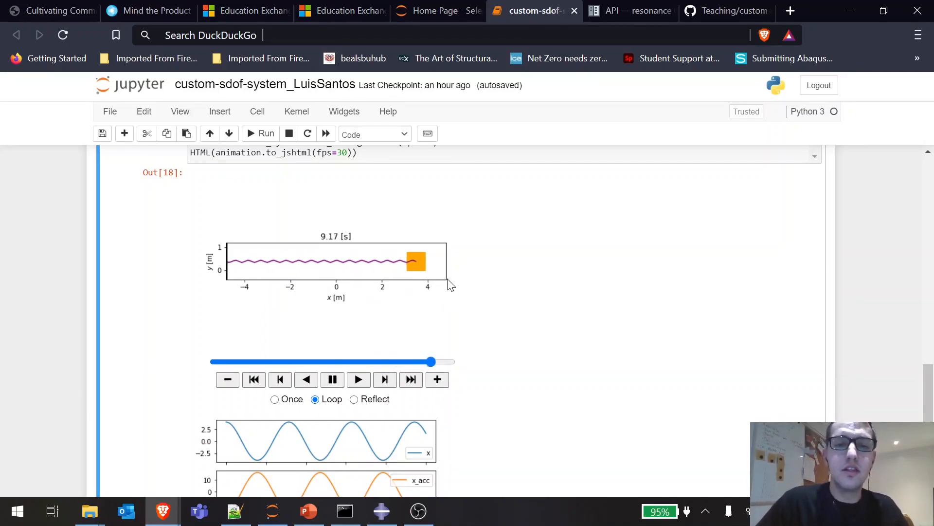
drag(431, 361, 233, 361)
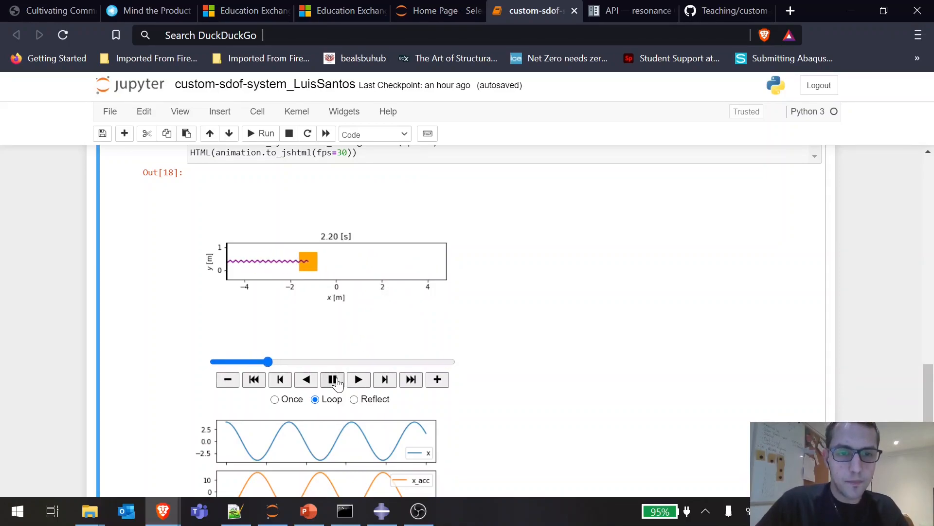
scroll(down, 3)
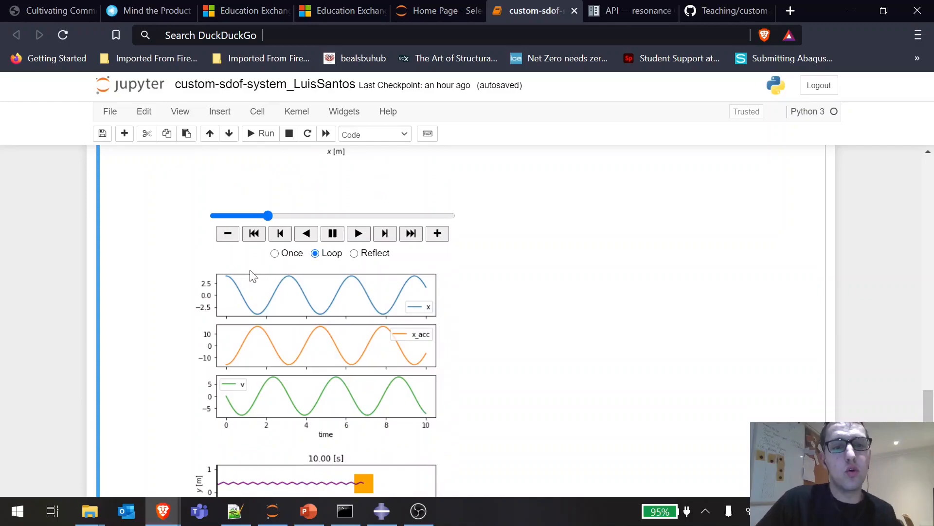
mouse_move(423, 292)
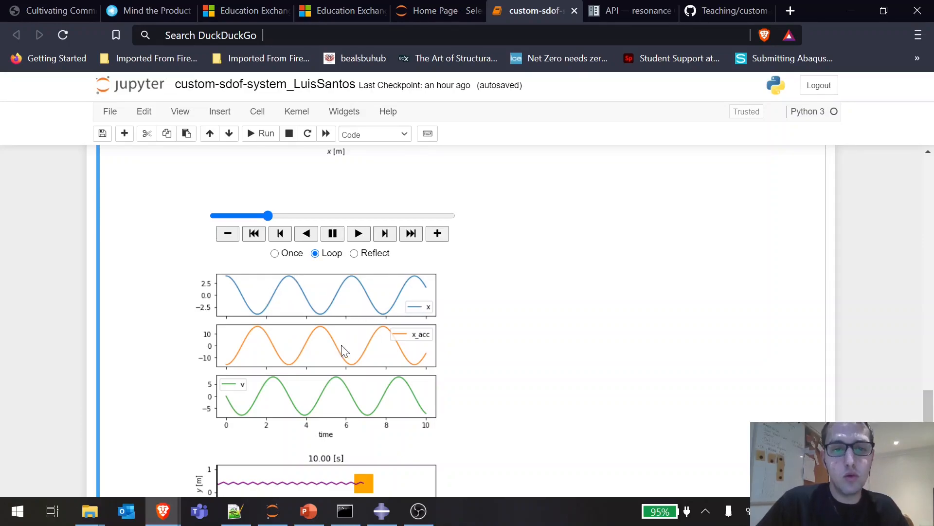
mouse_move(336, 348)
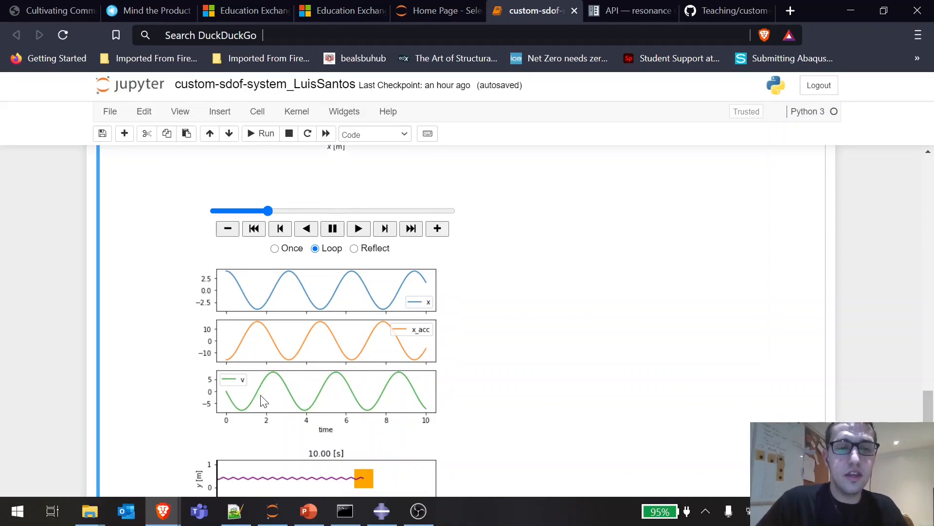
scroll(down, 3)
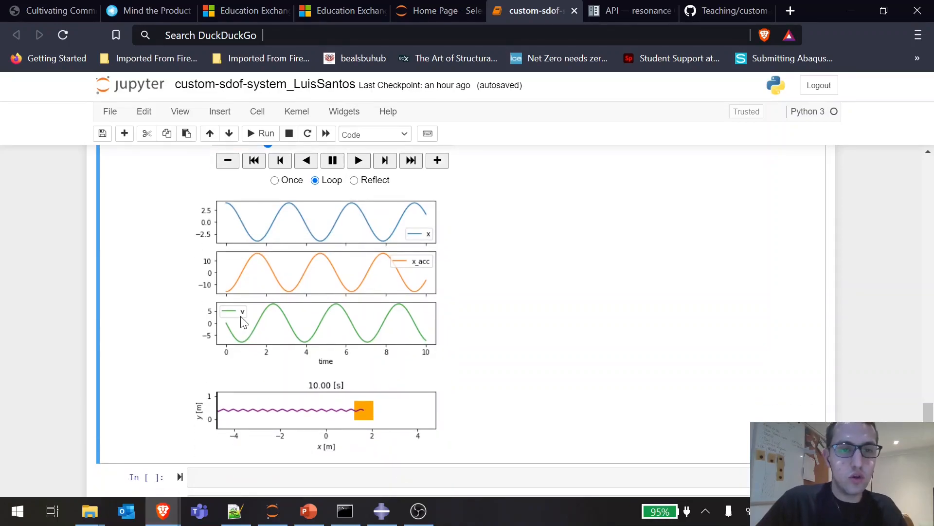
scroll(down, 3)
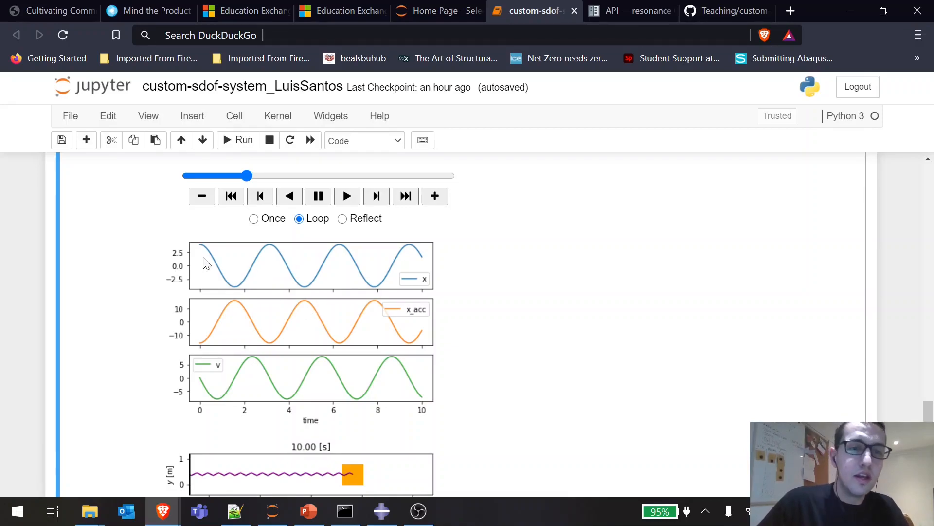
mouse_move(201, 250)
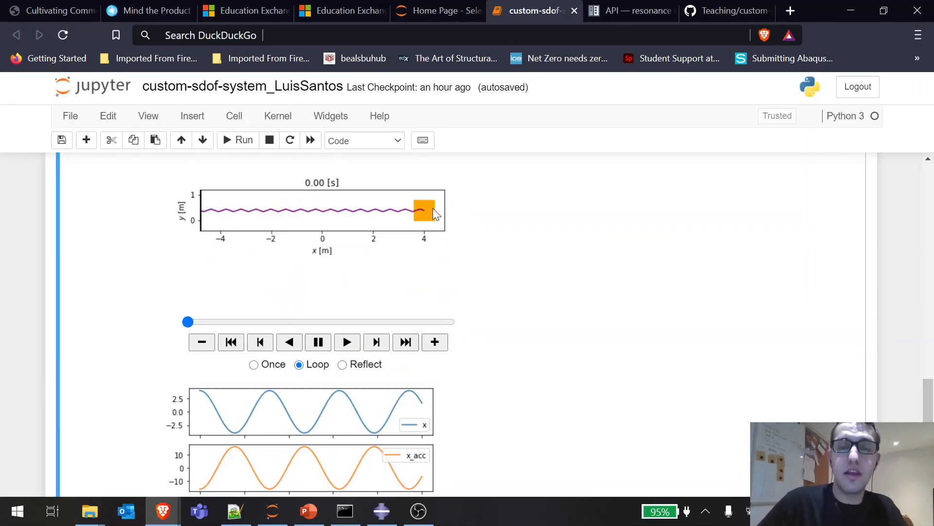
scroll(down, 3)
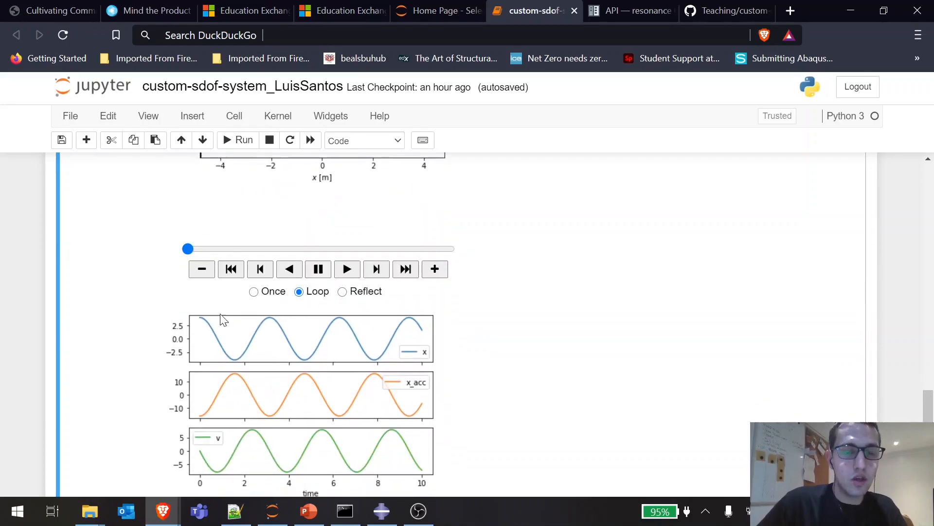
mouse_move(203, 323)
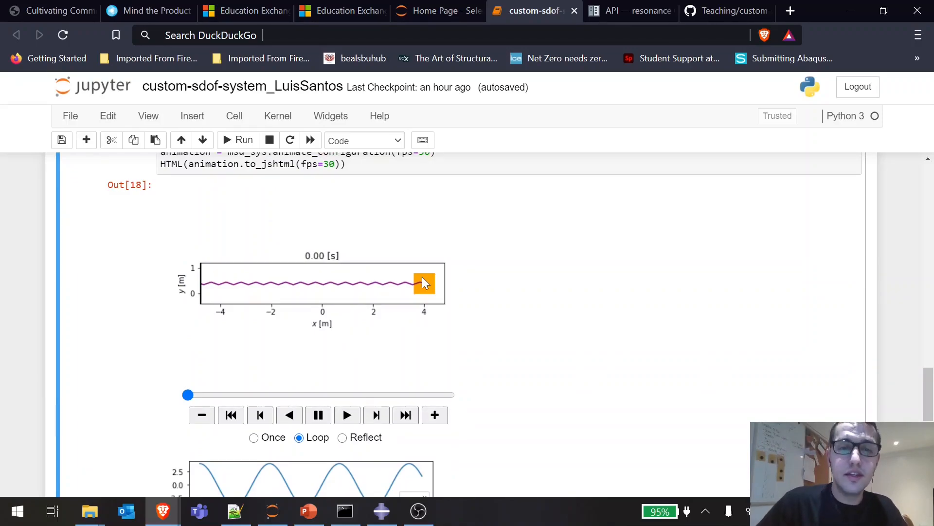
Pause the animation at 1.50 s with the mass near x = -4 m.
scroll(down, 3)
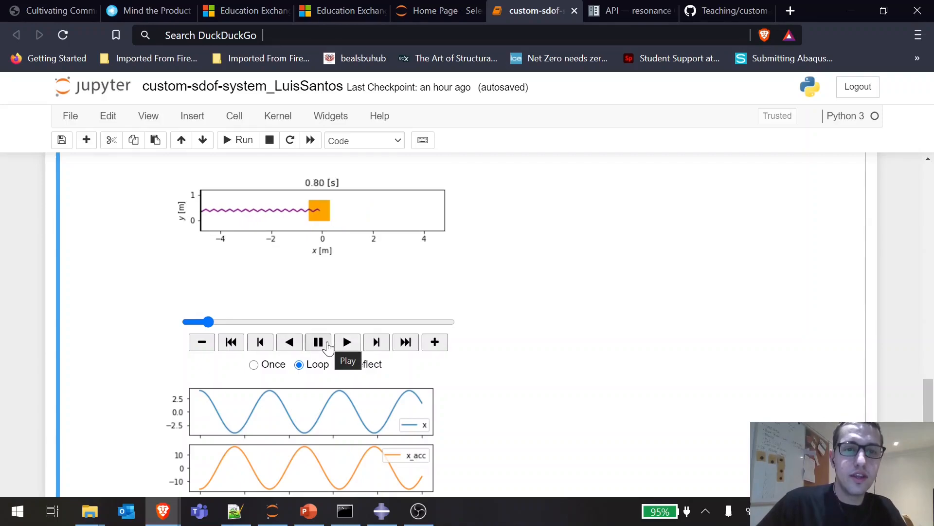
click(318, 342)
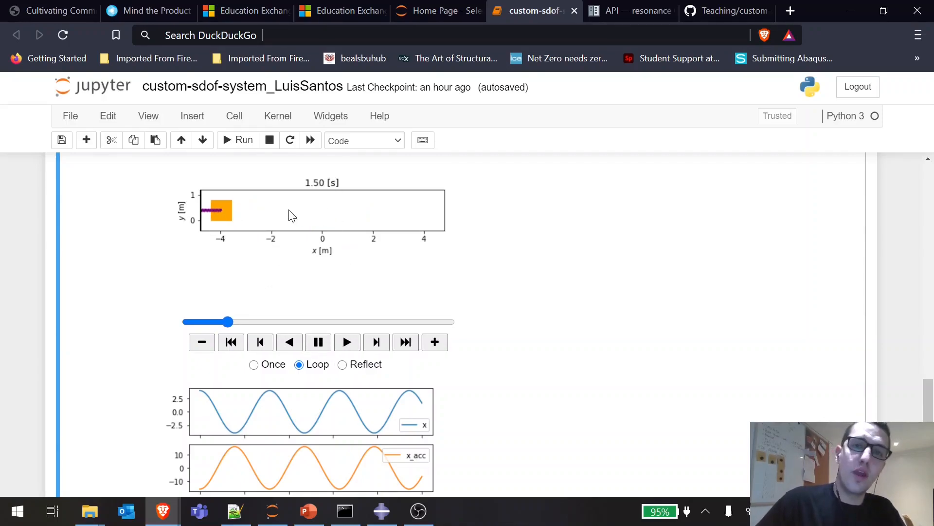
scroll(down, 3)
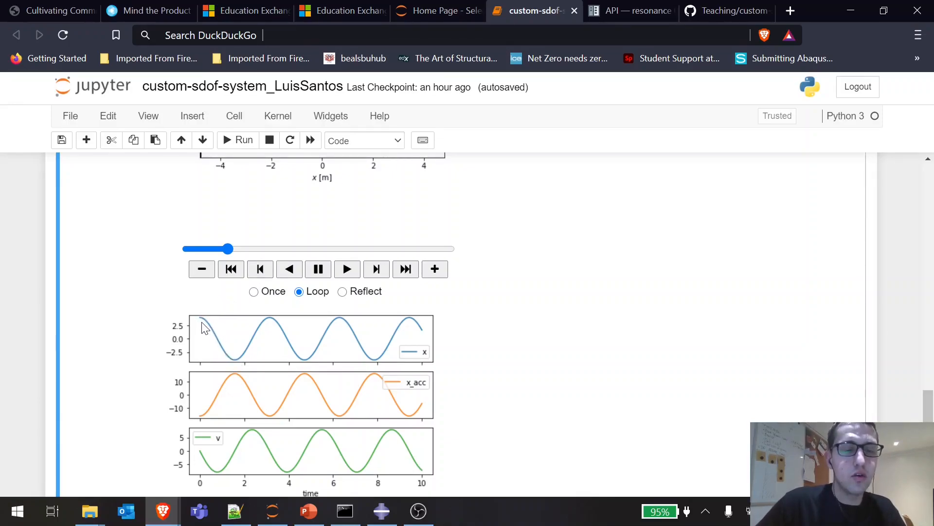
mouse_move(238, 362)
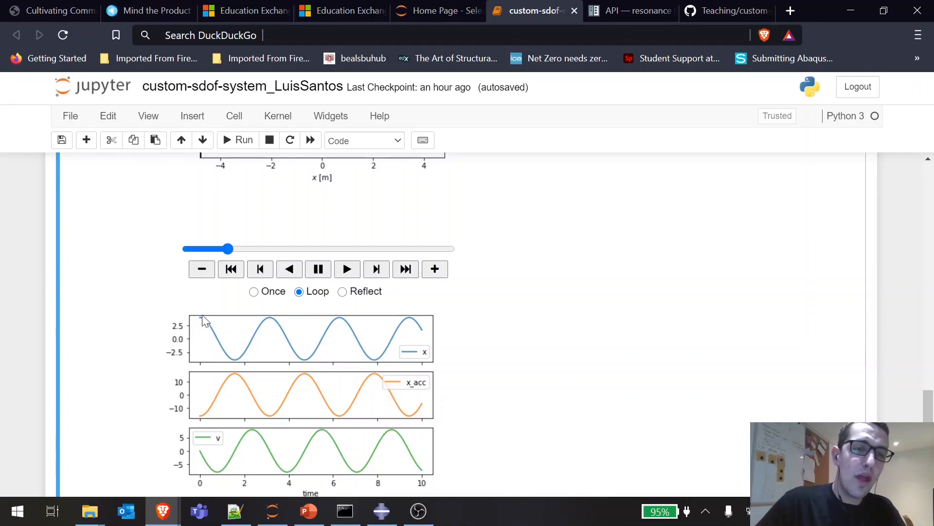
mouse_move(203, 421)
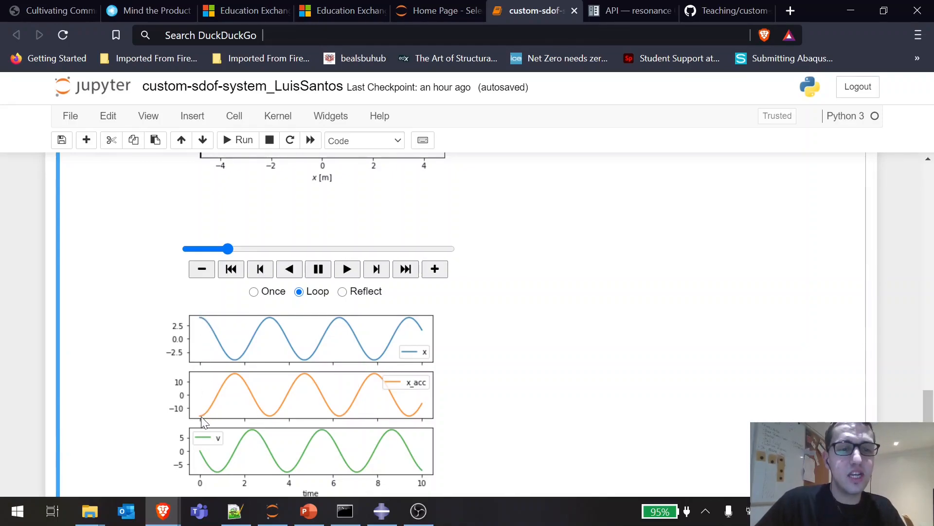
mouse_move(201, 403)
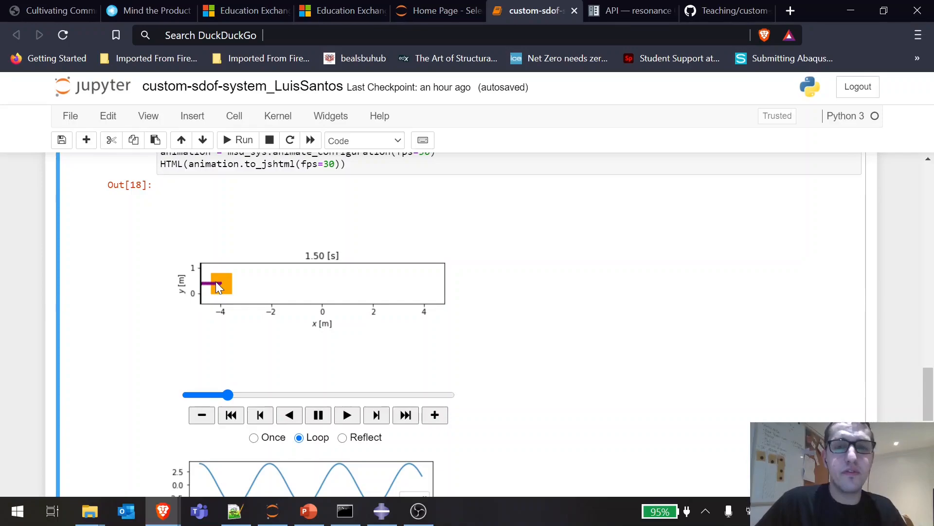
mouse_move(232, 288)
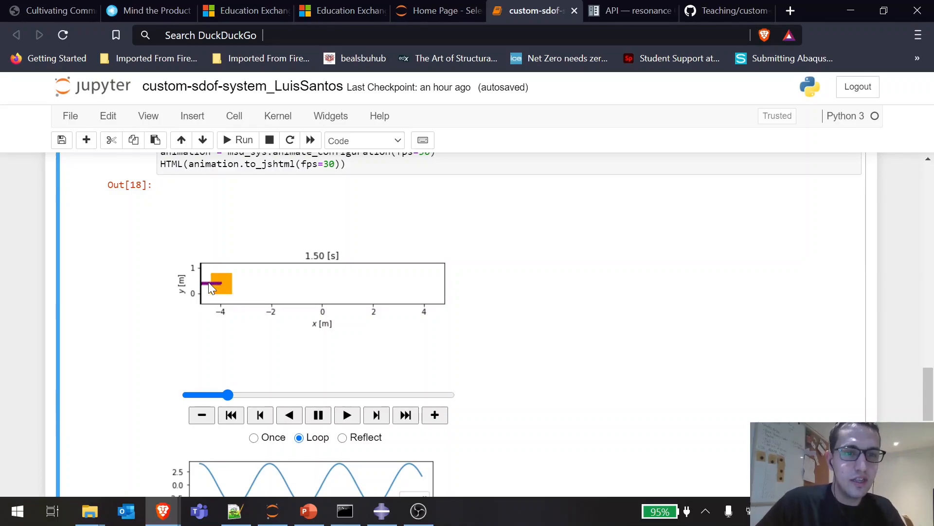
mouse_move(216, 288)
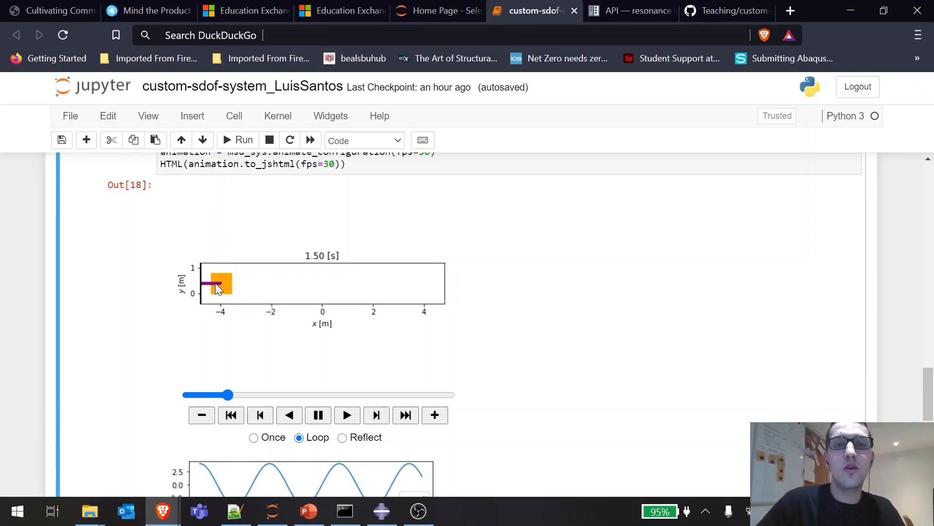
mouse_move(224, 284)
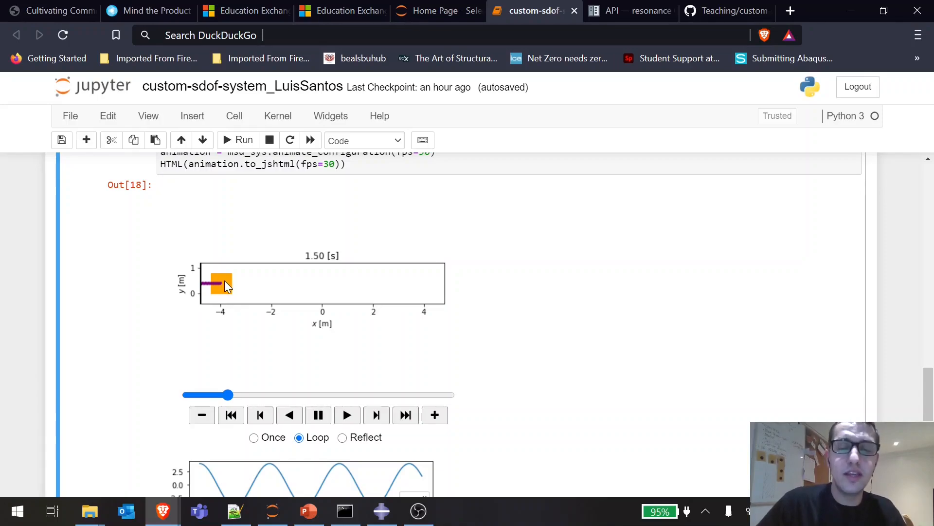
mouse_move(224, 289)
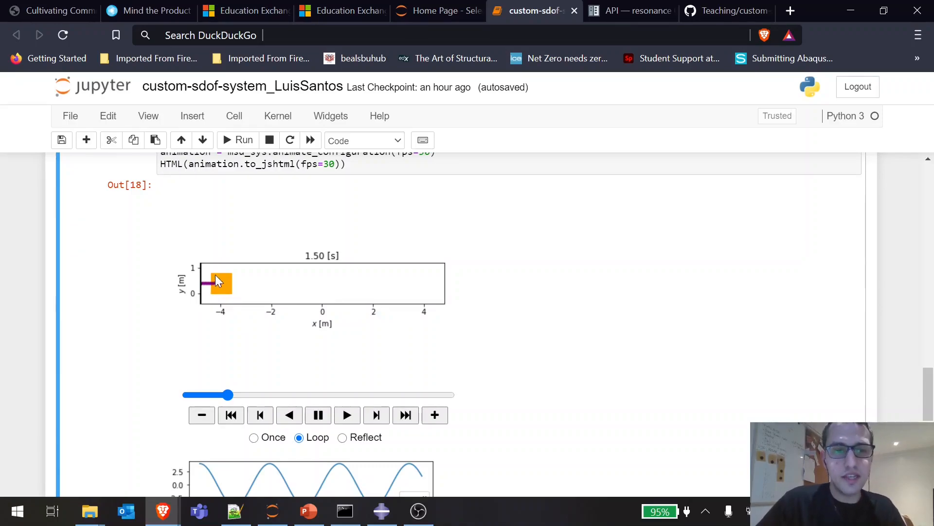
mouse_move(222, 288)
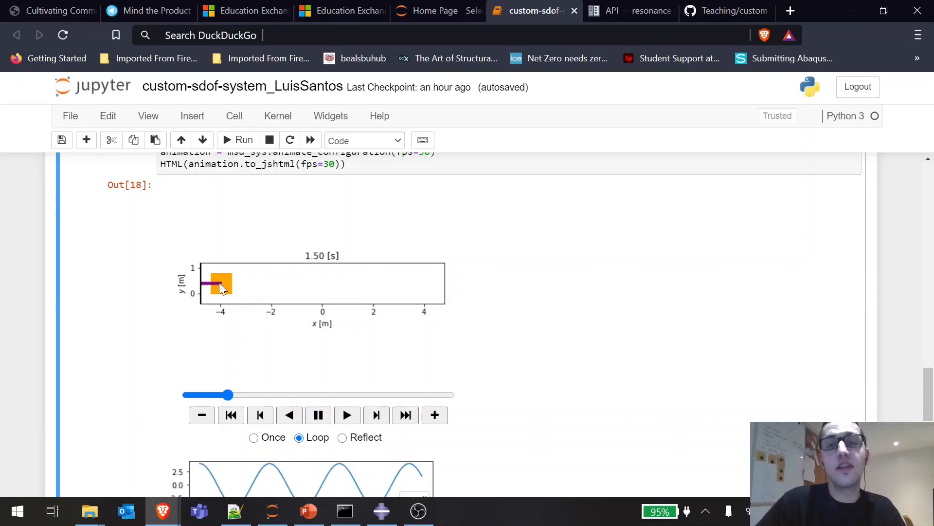
click(346, 415)
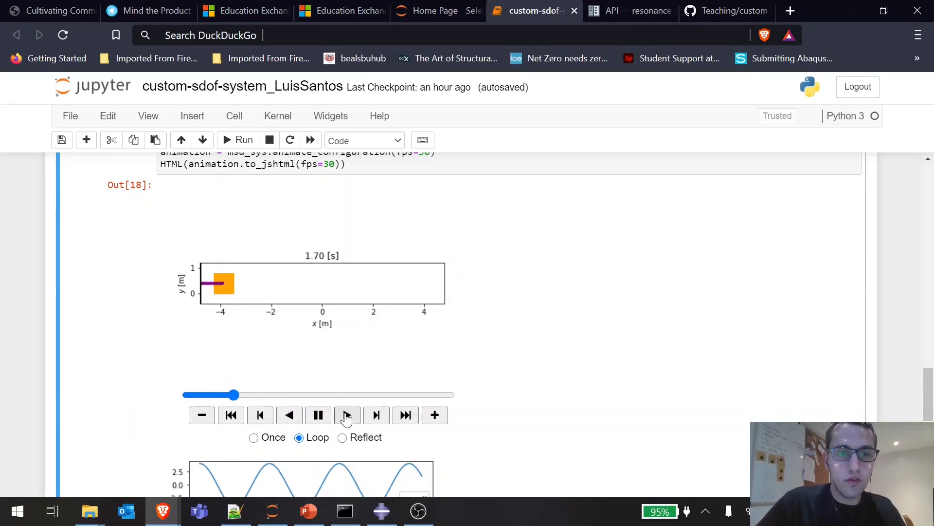
click(347, 415)
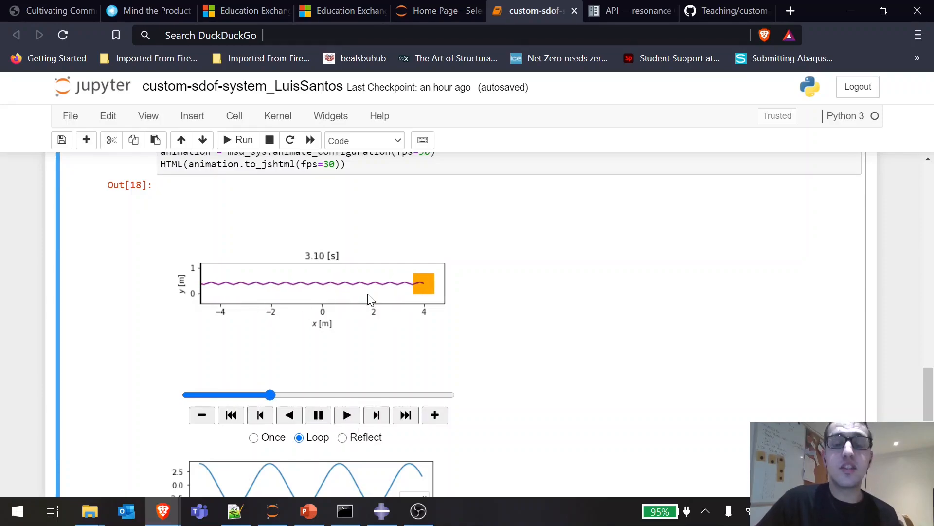
mouse_move(438, 292)
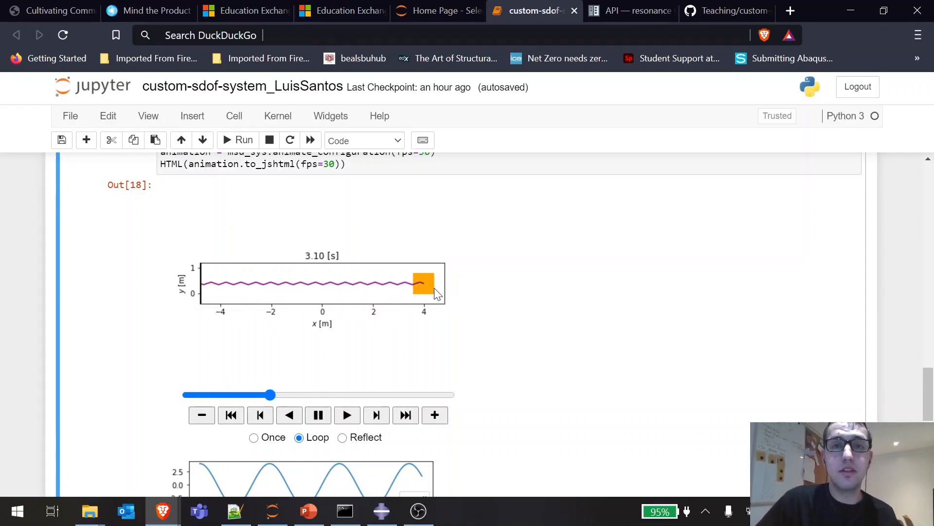
mouse_move(421, 290)
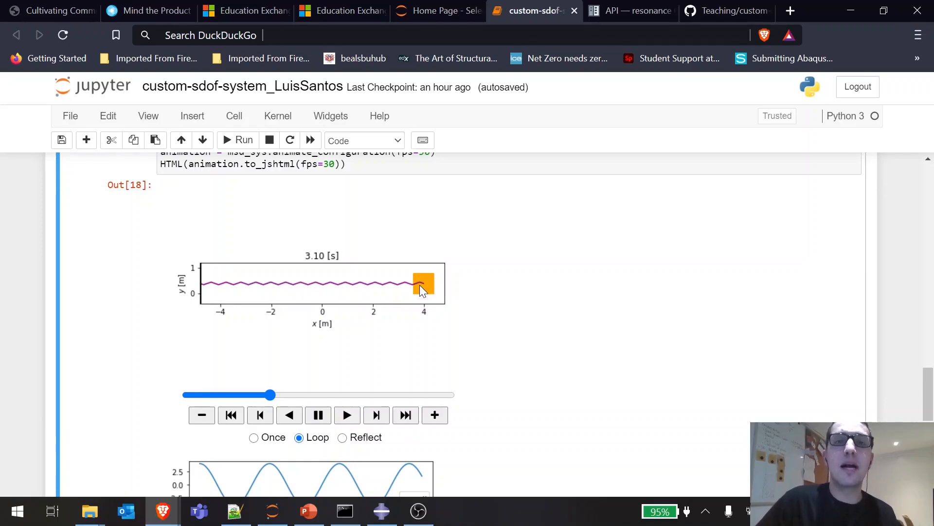
scroll(down, 3)
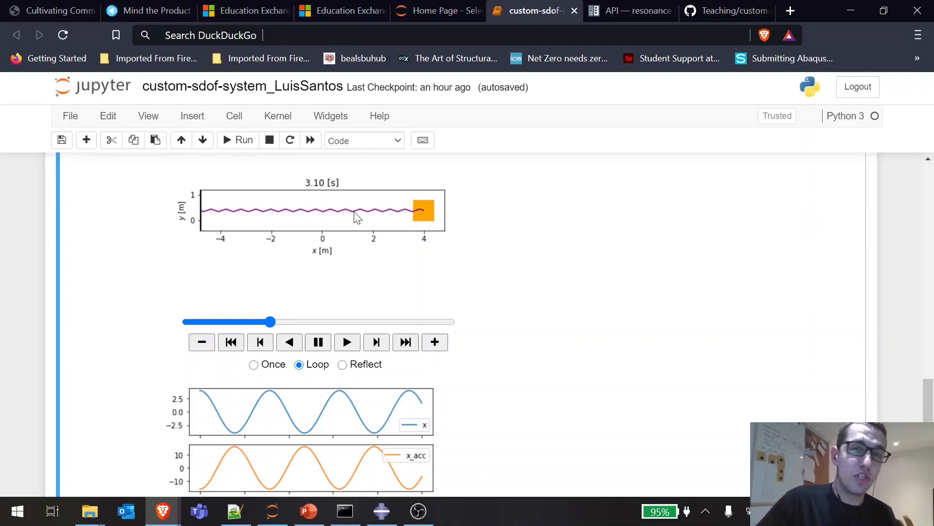
scroll(down, 3)
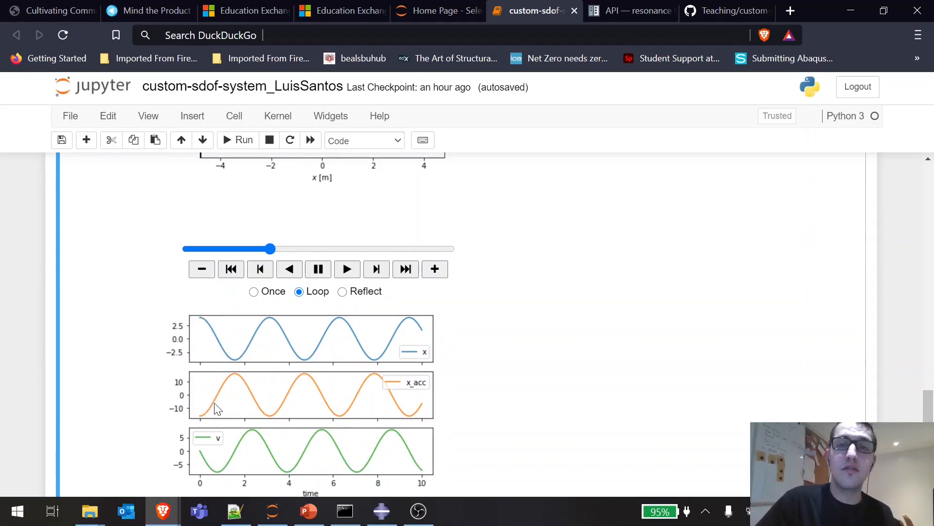
mouse_move(219, 396)
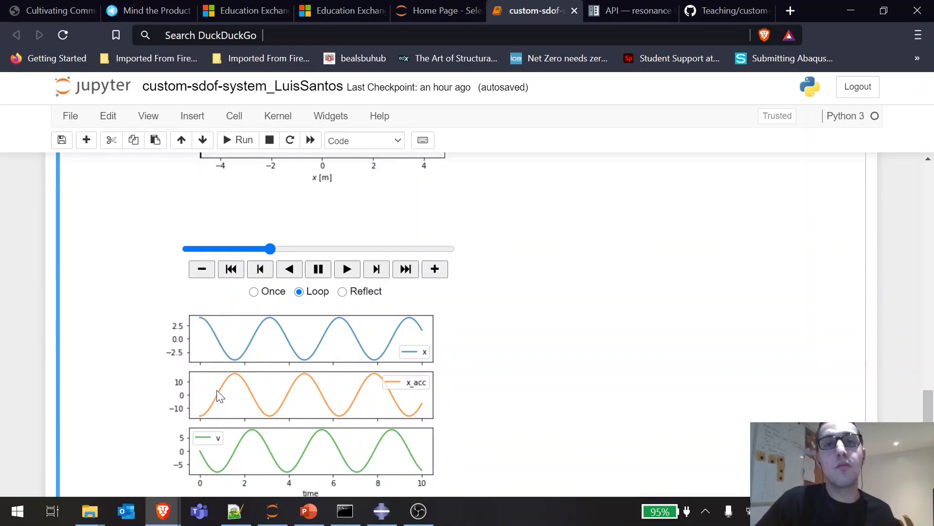
Pause the animation to check the block's position, then resume playback.
scroll(down, 3)
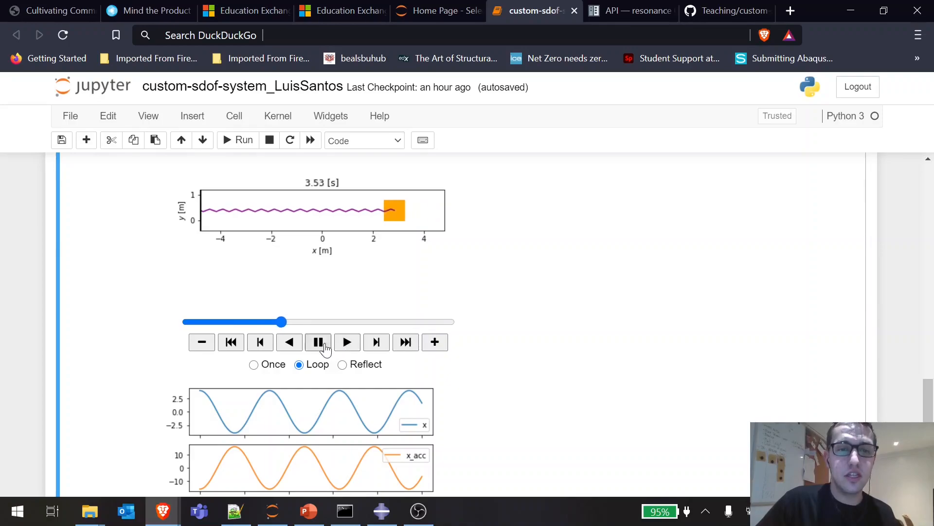
click(318, 341)
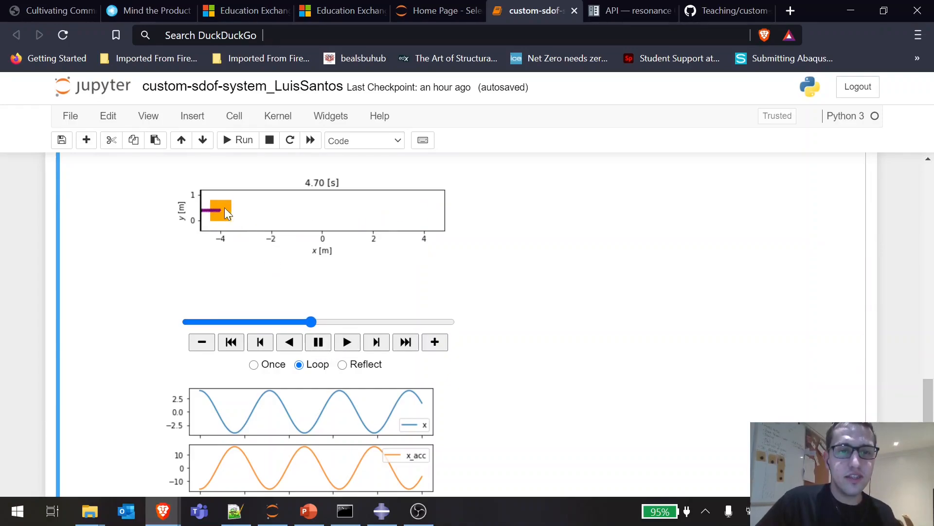
mouse_move(432, 217)
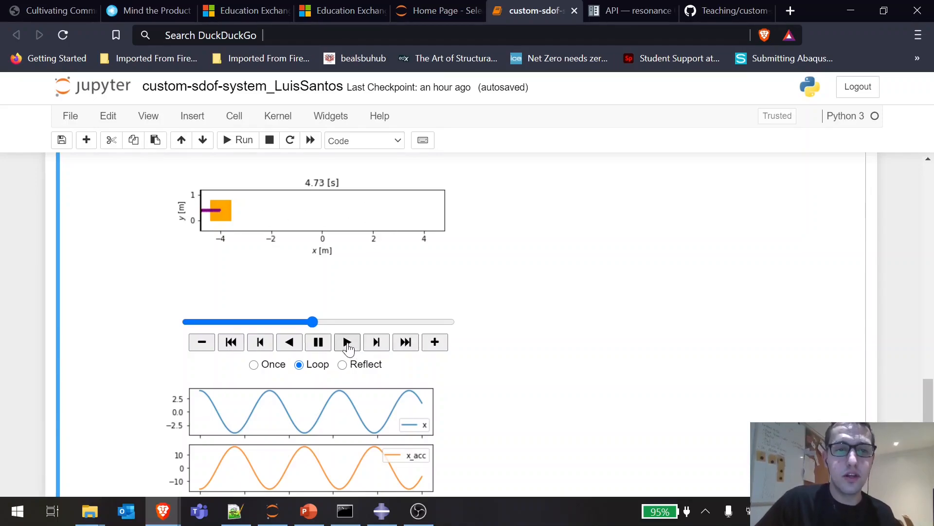
click(346, 342)
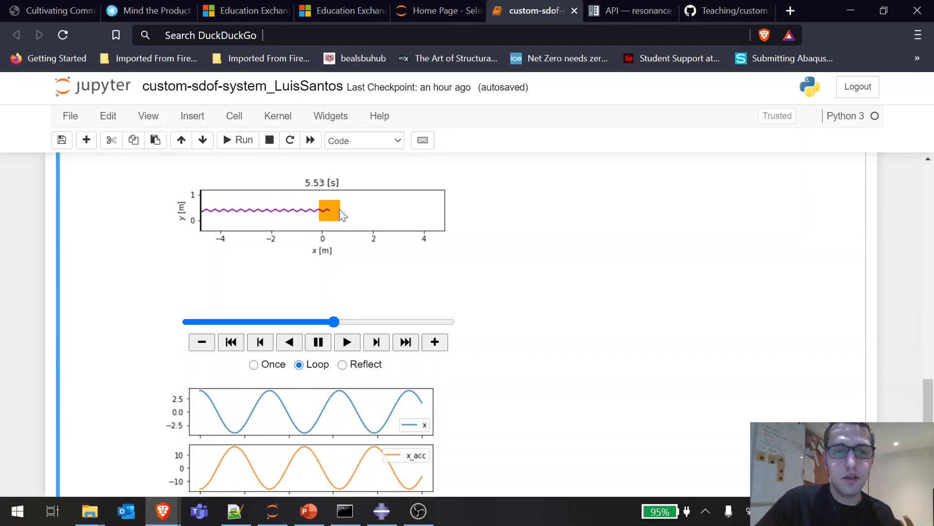
mouse_move(327, 215)
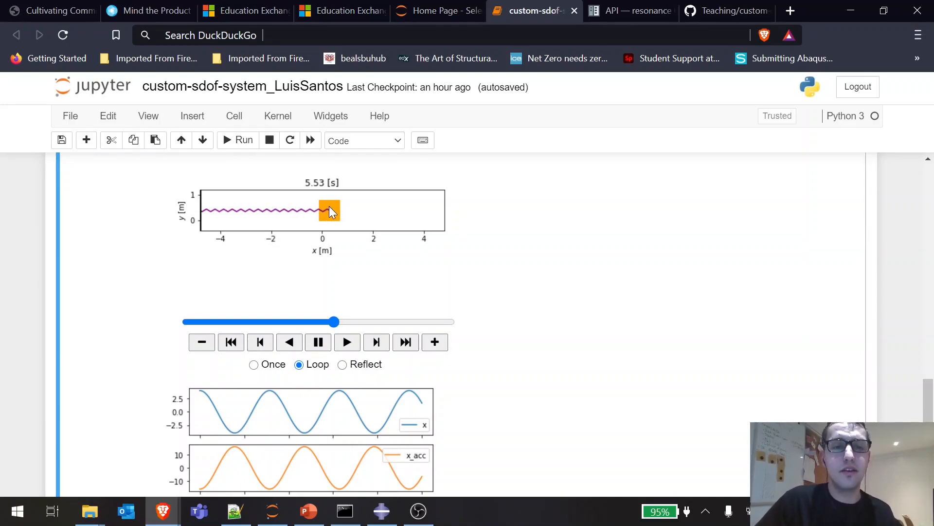
scroll(down, 3)
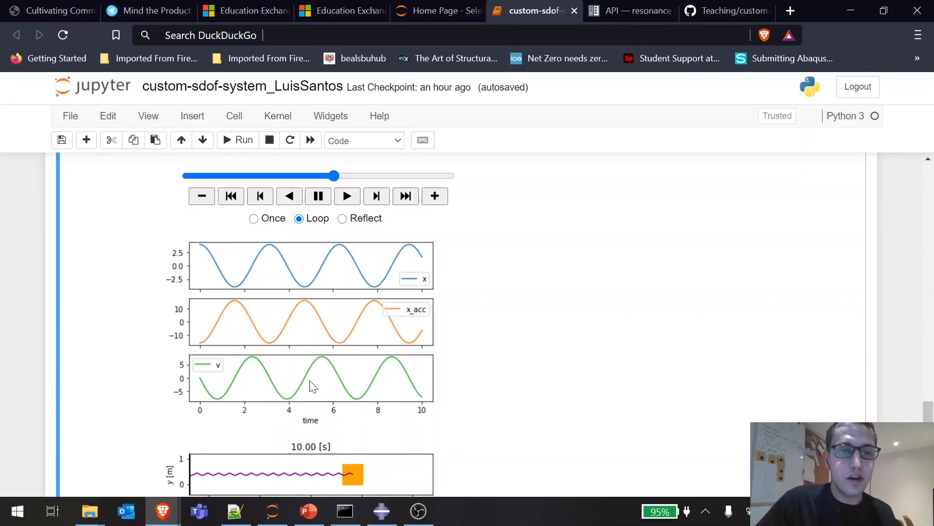
mouse_move(205, 384)
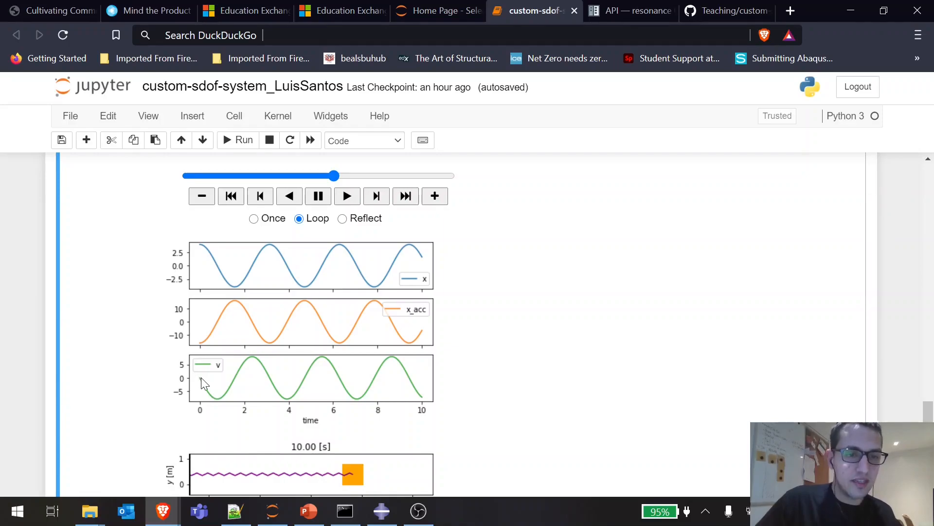
mouse_move(202, 251)
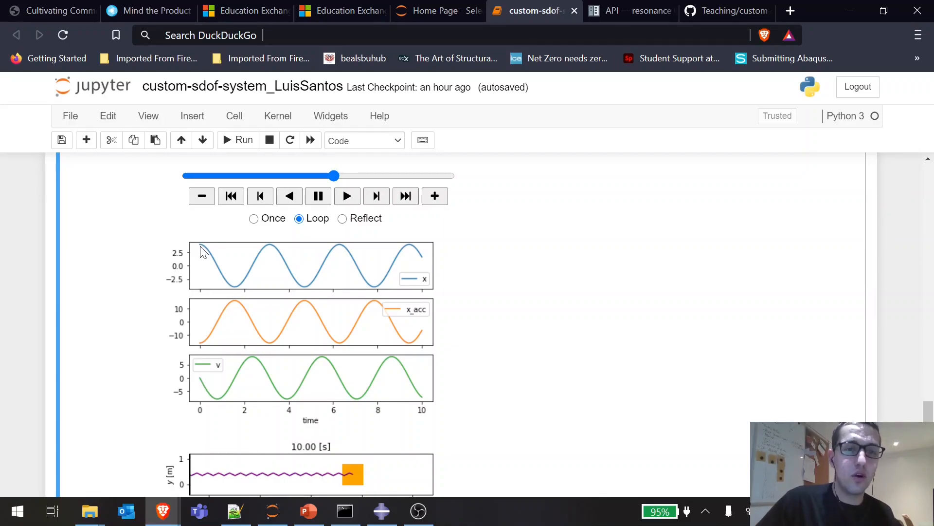
mouse_move(233, 348)
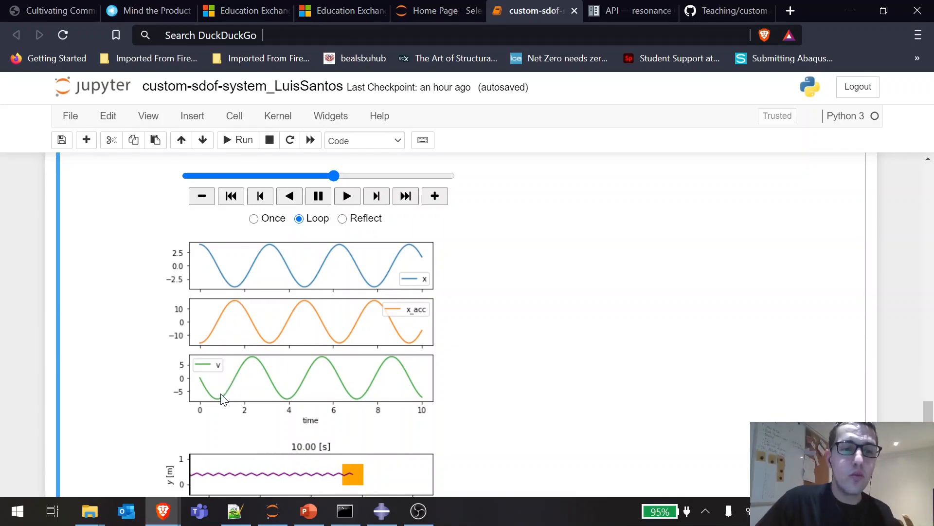
mouse_move(252, 362)
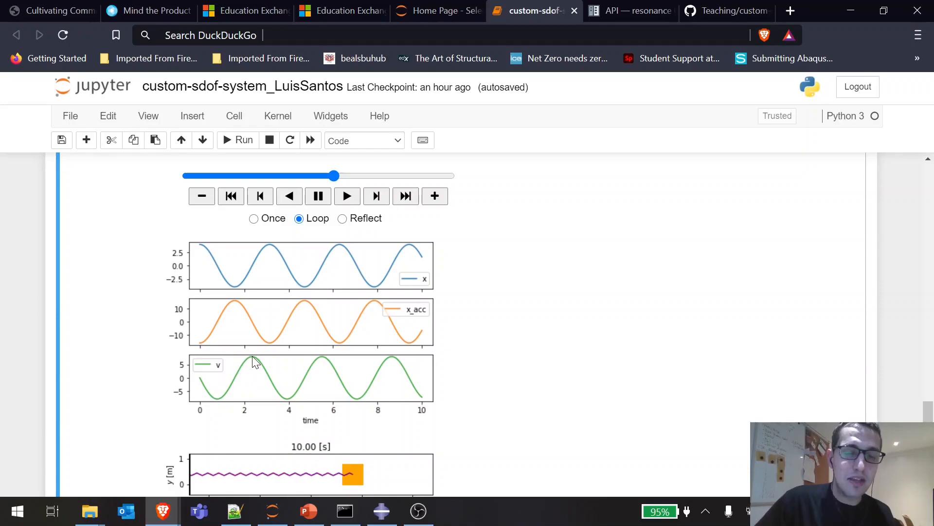
mouse_move(250, 314)
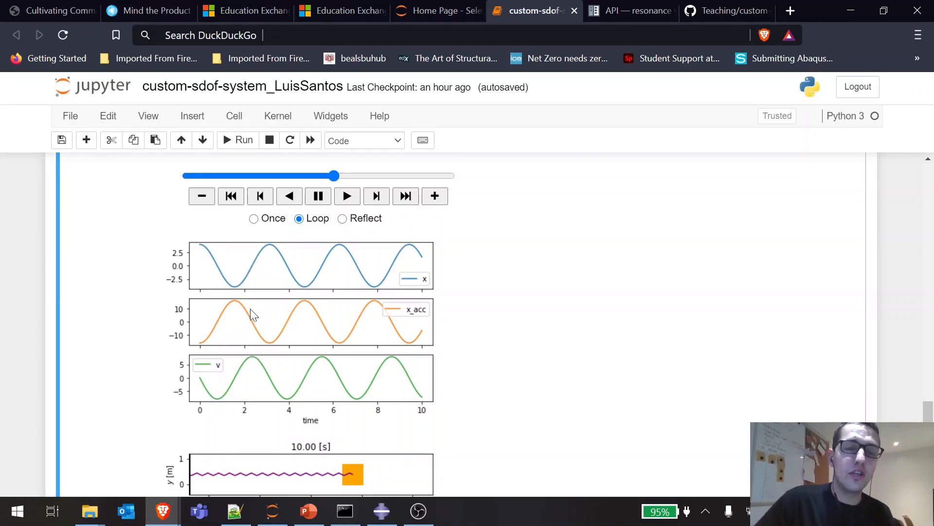
mouse_move(256, 327)
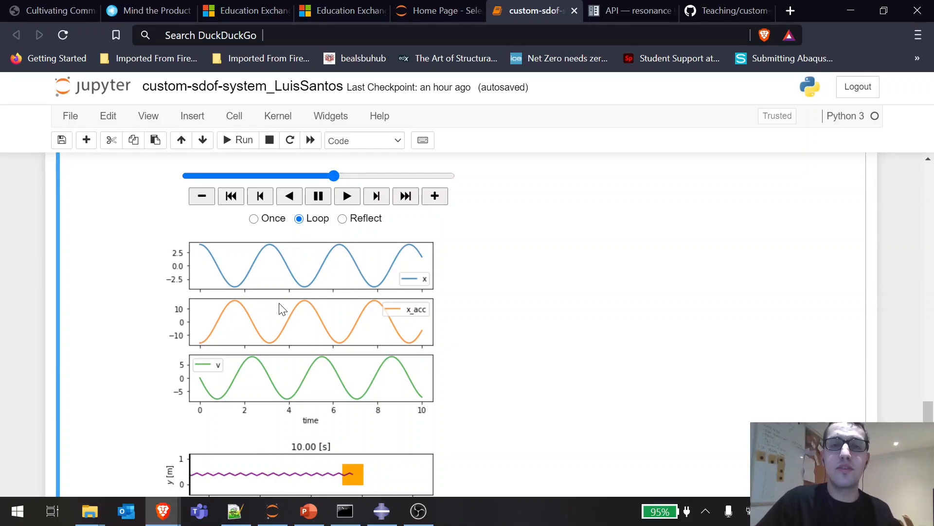
mouse_move(337, 311)
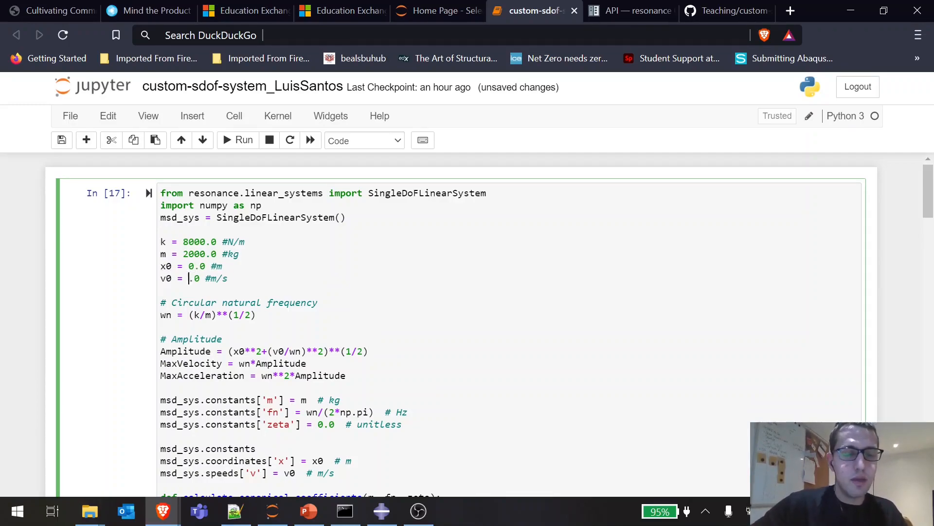
Set v0 to 8.0 m/s with a 5 s free response and re-run the setup cell.
text(8)
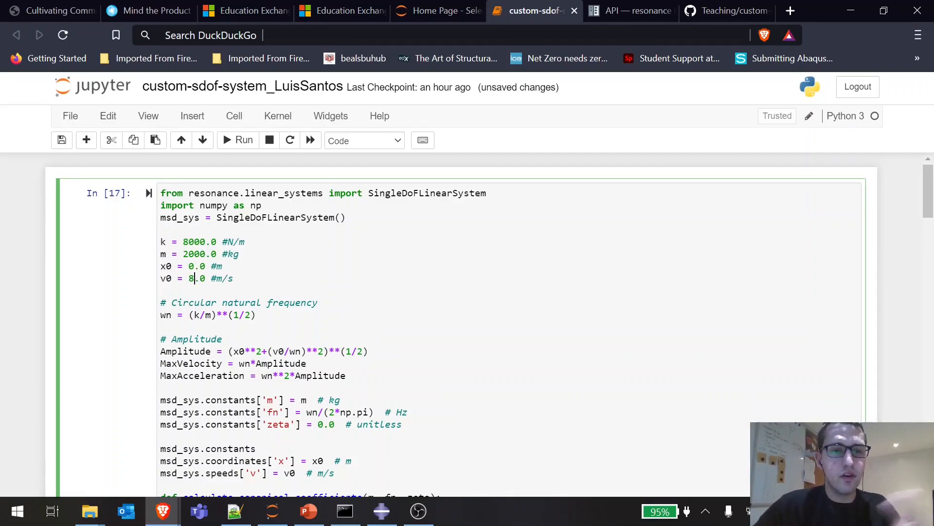
mouse_move(238, 140)
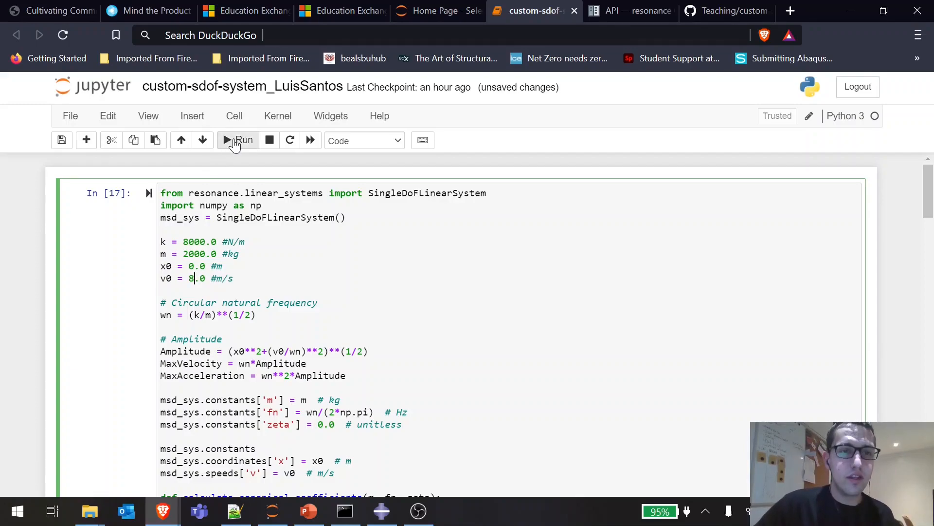
click(237, 140)
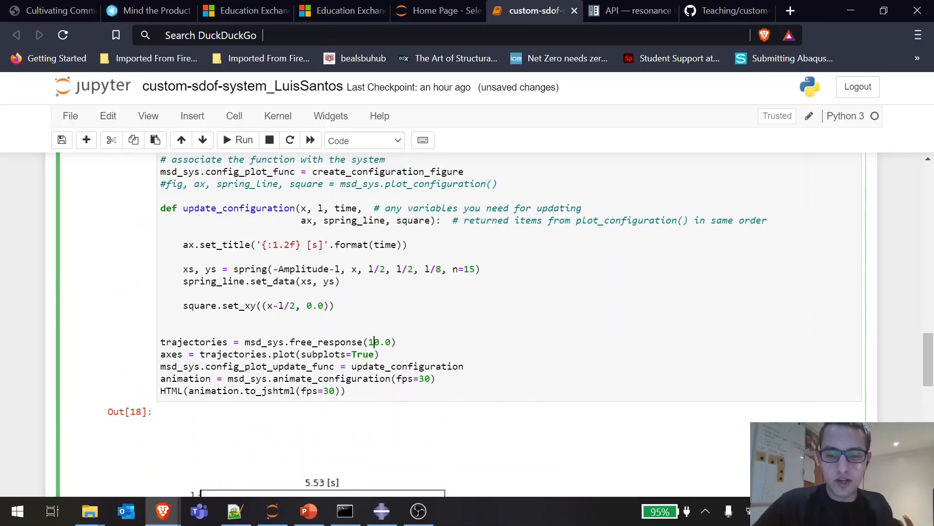
text(5)
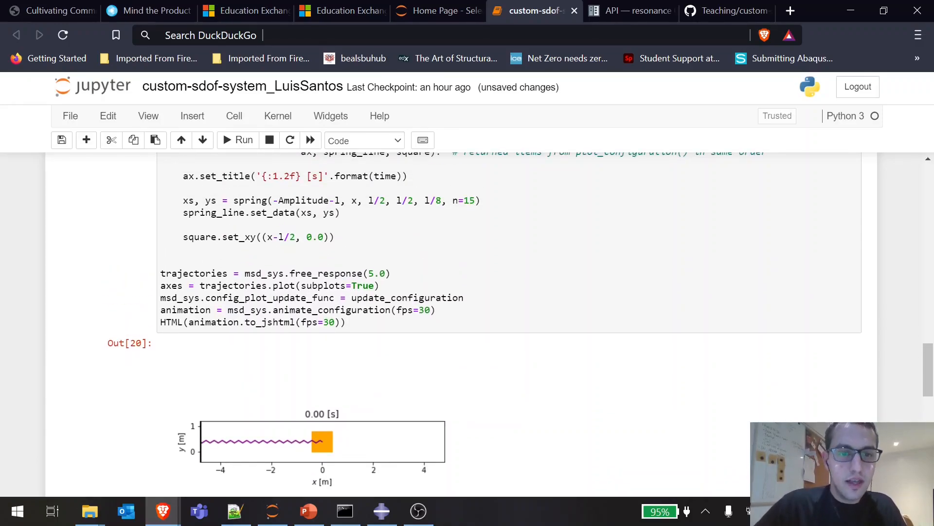
Play the new animation and review its x, x_acc and v subplots showing 4 m amplitude.
scroll(down, 3)
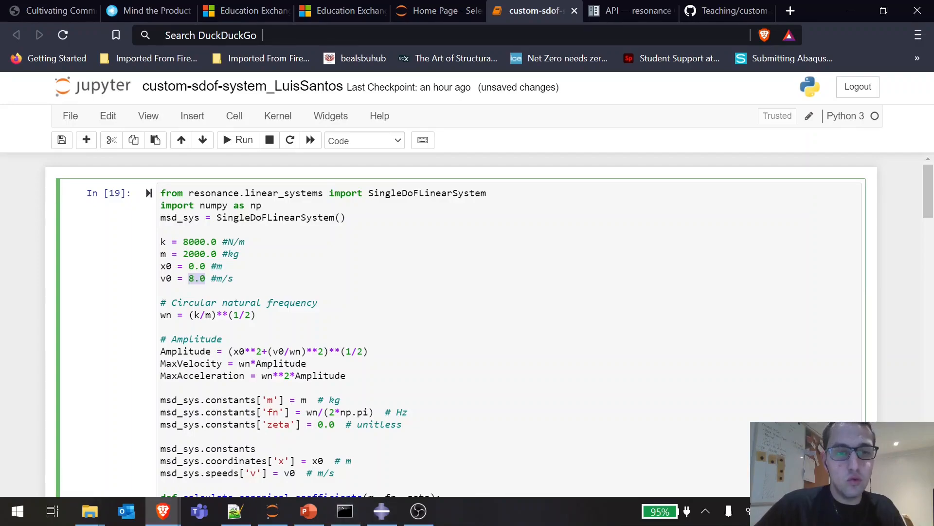
scroll(down, 3)
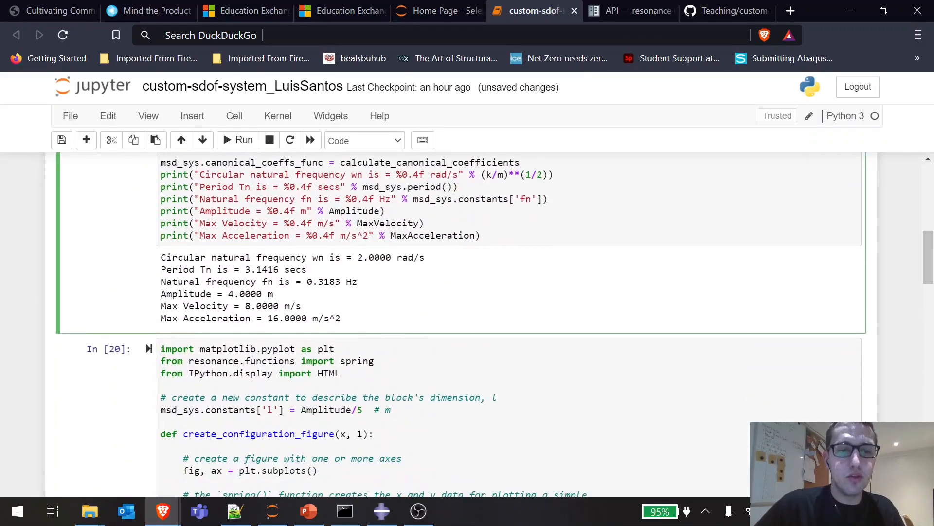
double_click(250, 289)
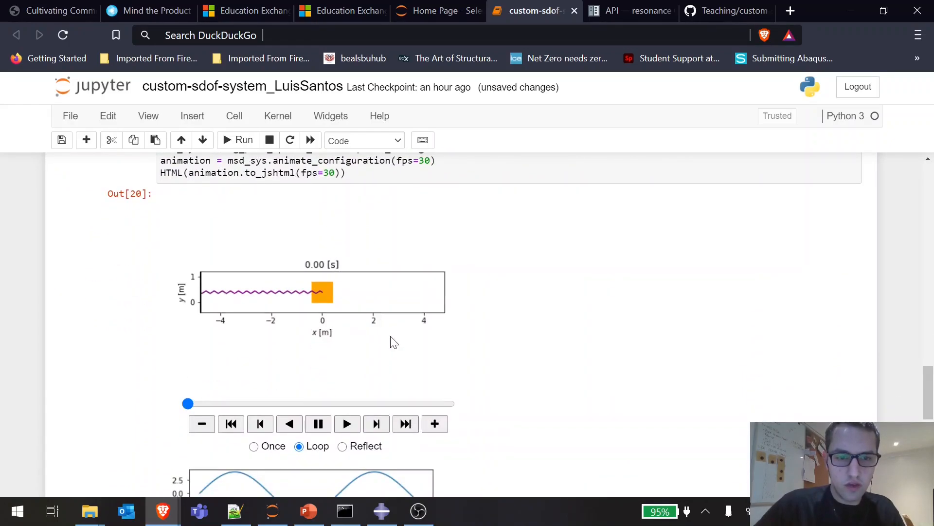
click(347, 423)
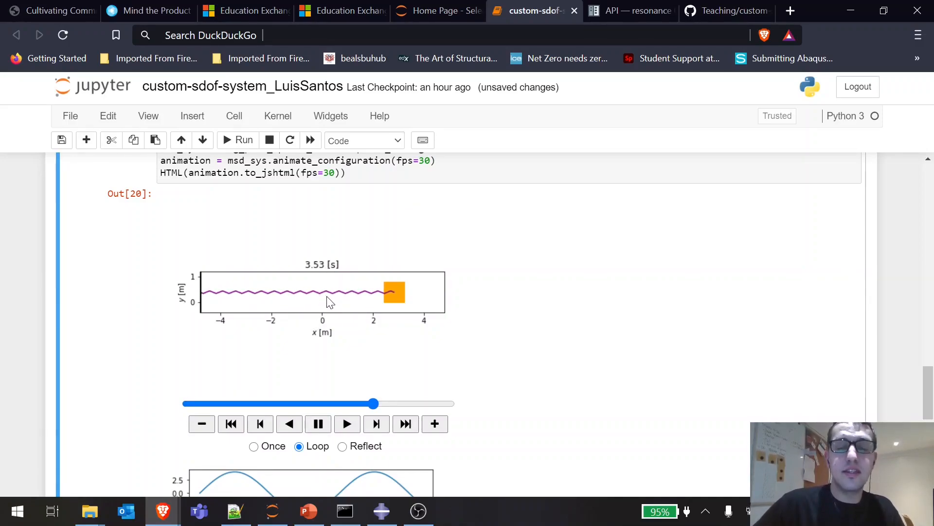
scroll(down, 3)
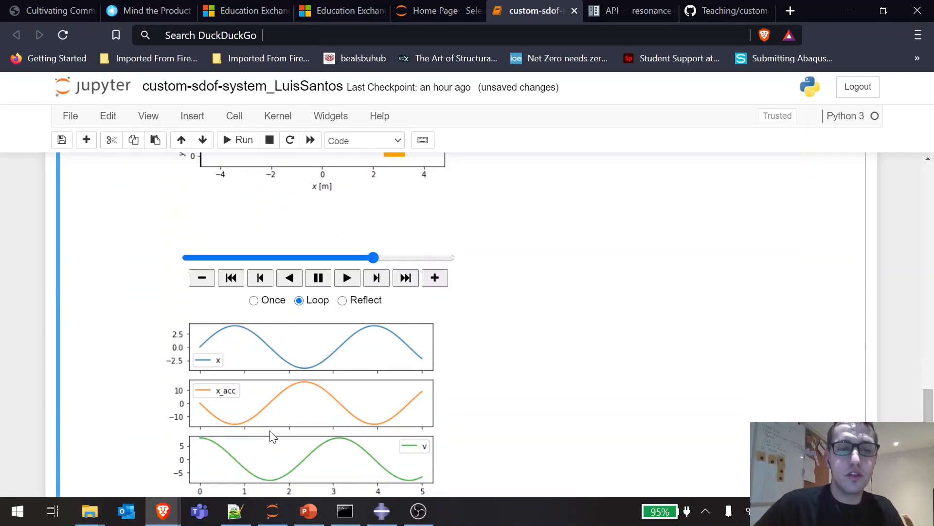
scroll(down, 3)
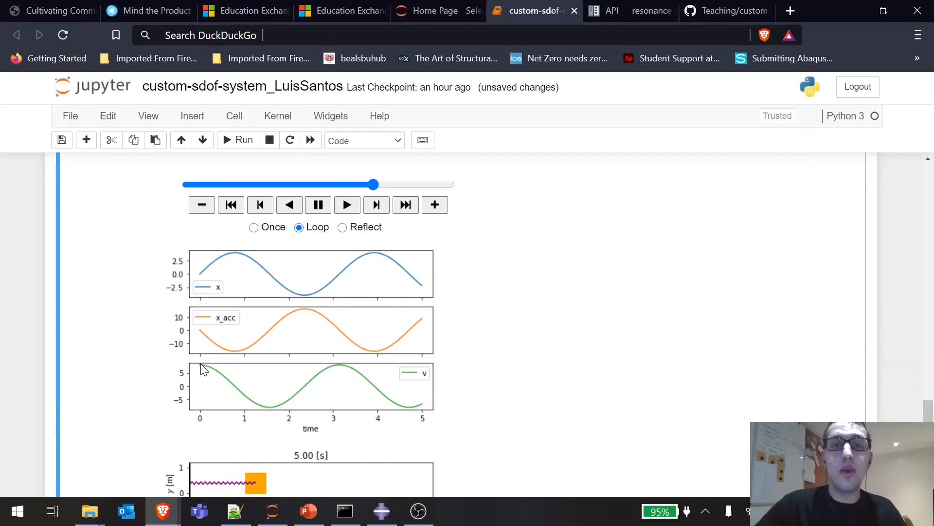
scroll(up, 3)
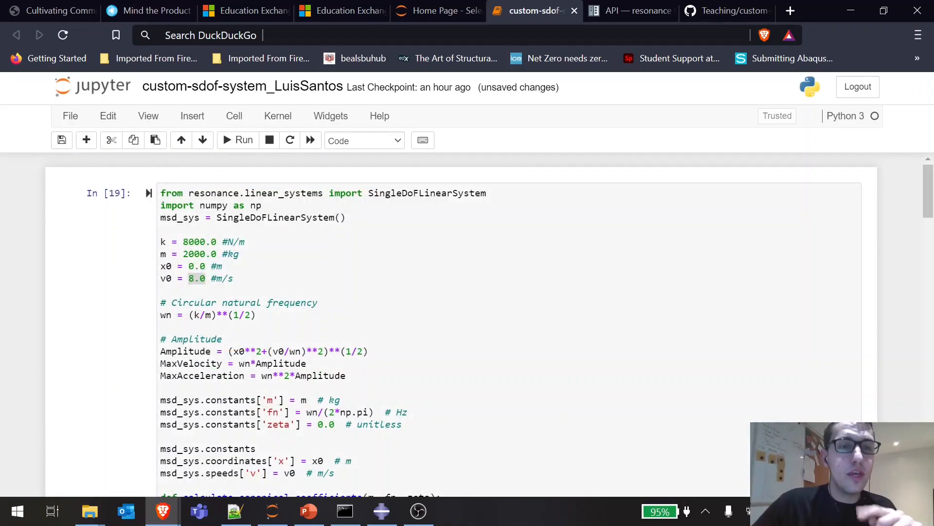
Change the stiffness k from 8000 to 18000 N/m and re-run the parameter cell.
click(184, 242)
text(1)
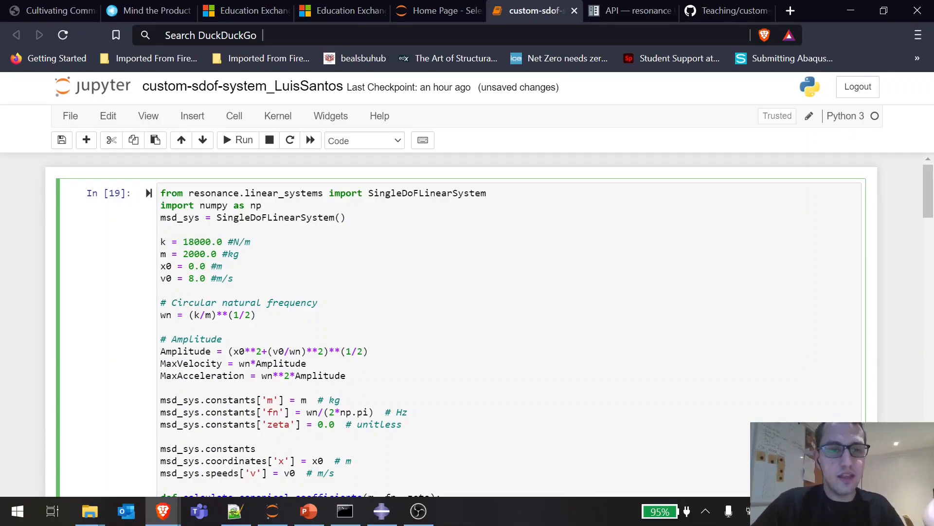
mouse_move(243, 140)
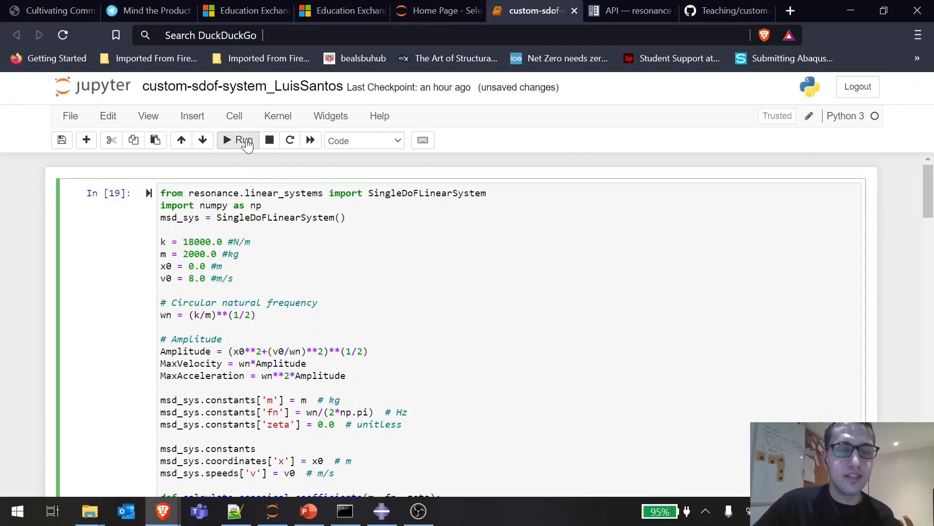
click(238, 141)
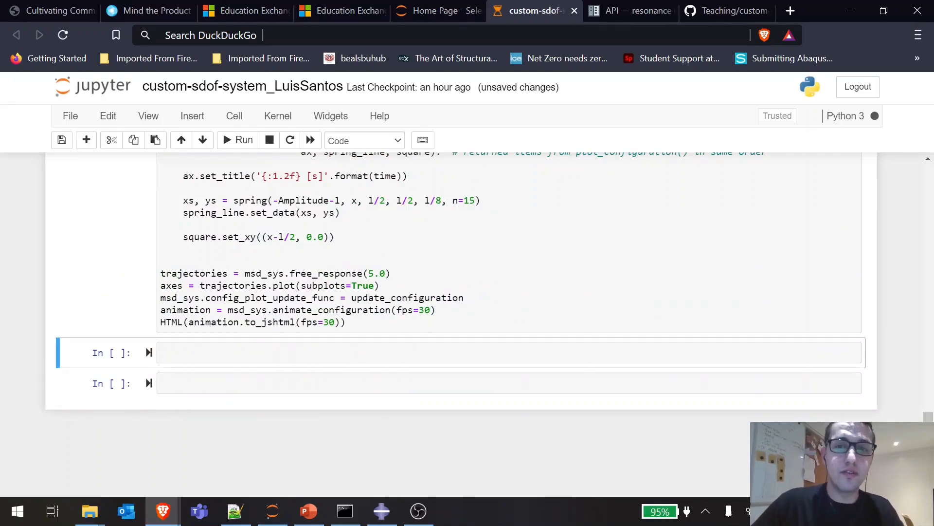
Re-run the animation cell for k = 18000 N/m and pause its faster, 2.67 m oscillation.
click(236, 141)
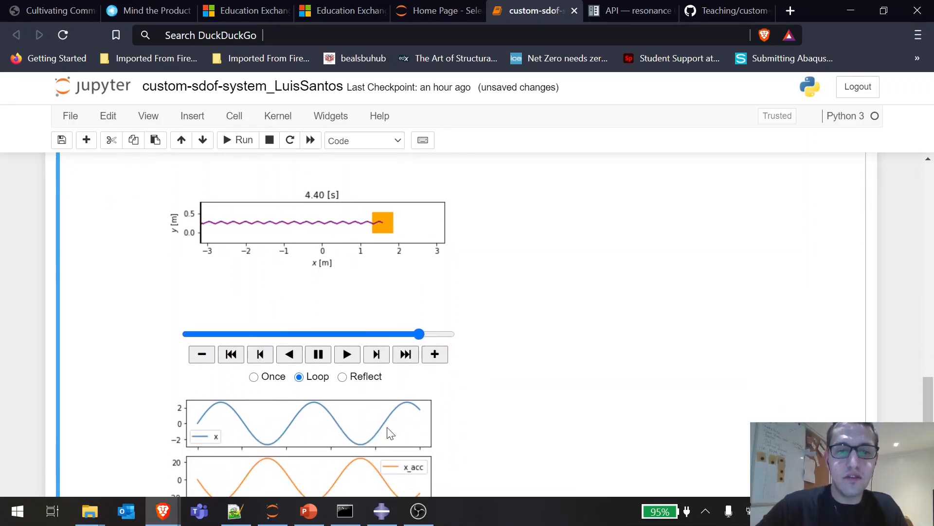
scroll(down, 3)
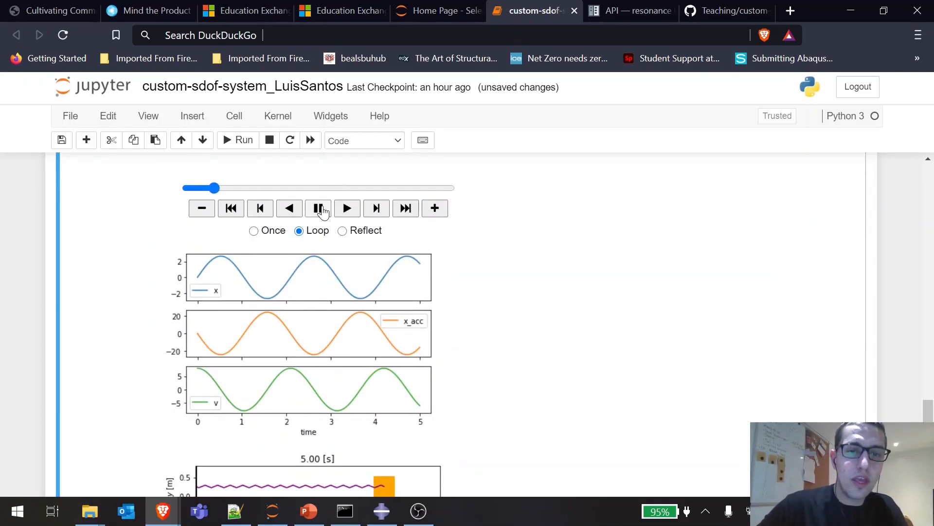
click(317, 208)
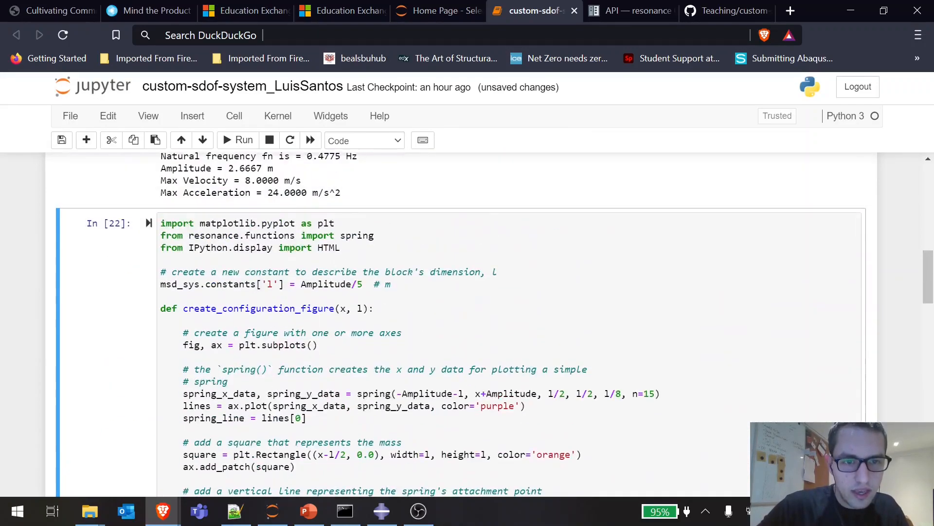
scroll(down, 3)
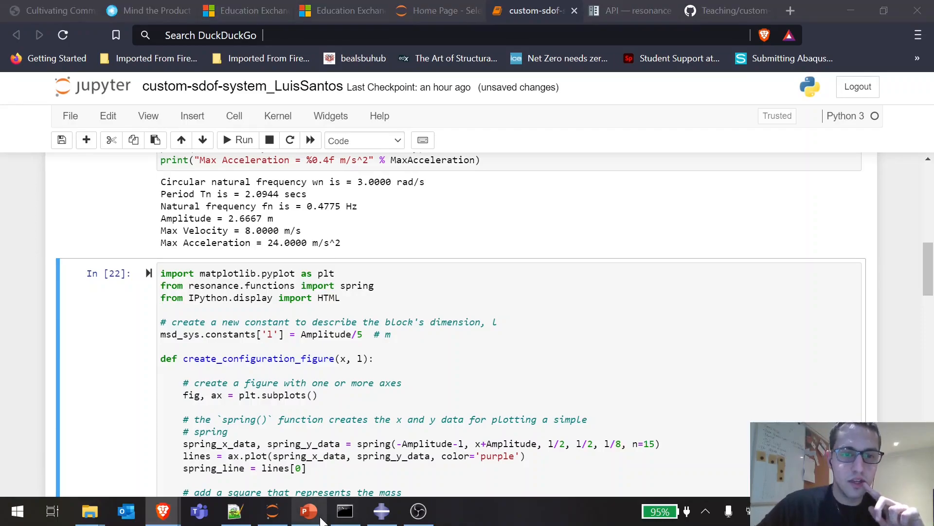
click(307, 511)
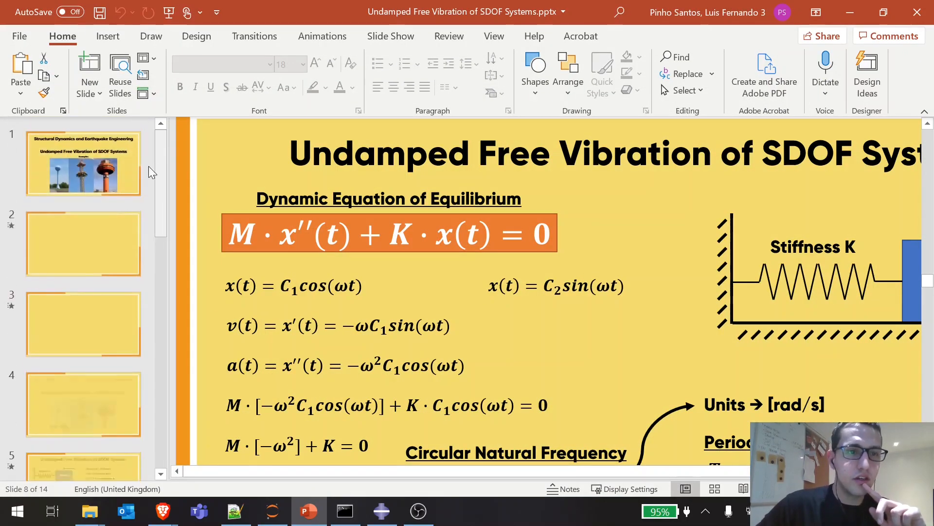
click(83, 162)
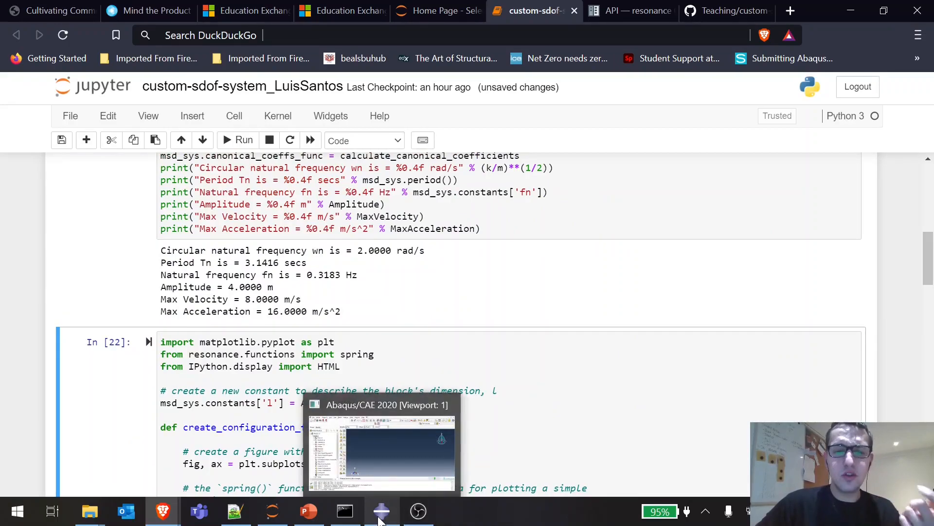
Bring the PowerPoint slides back to show the Examples slide with the tower photos.
click(309, 511)
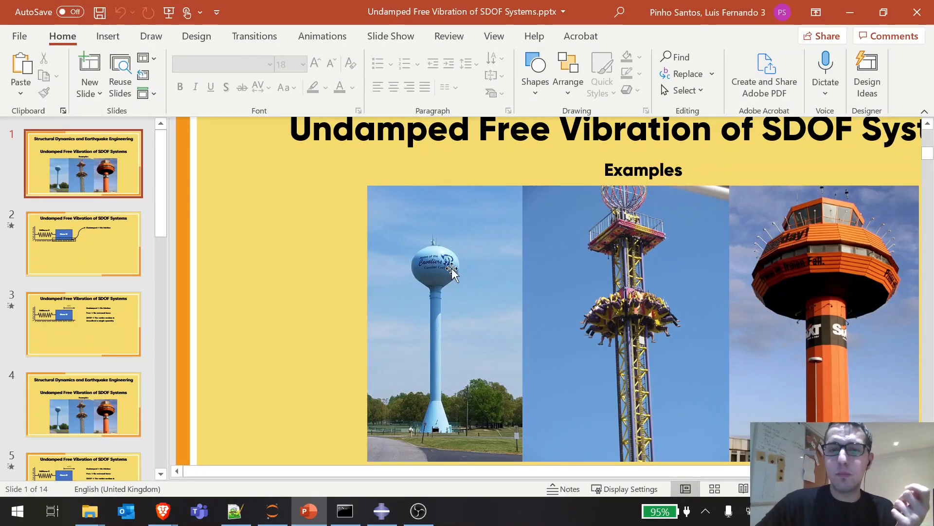
mouse_move(462, 272)
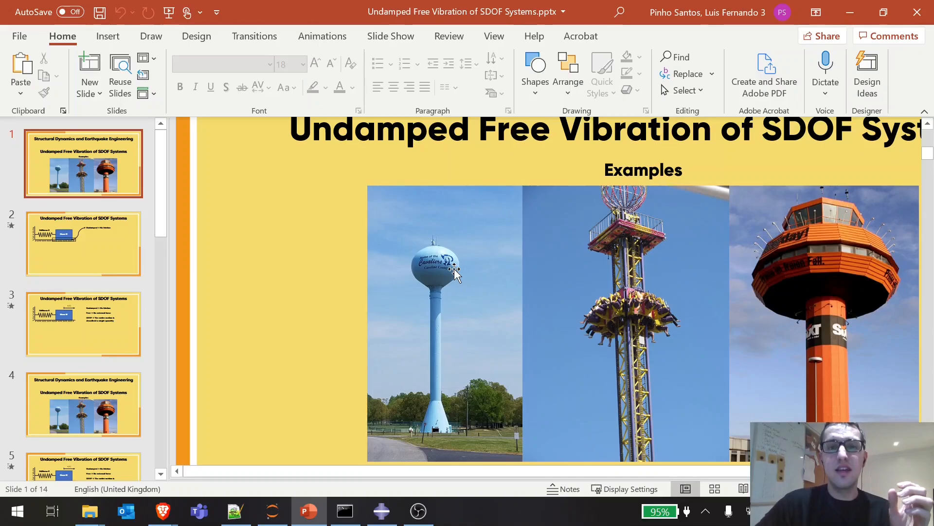
mouse_move(452, 271)
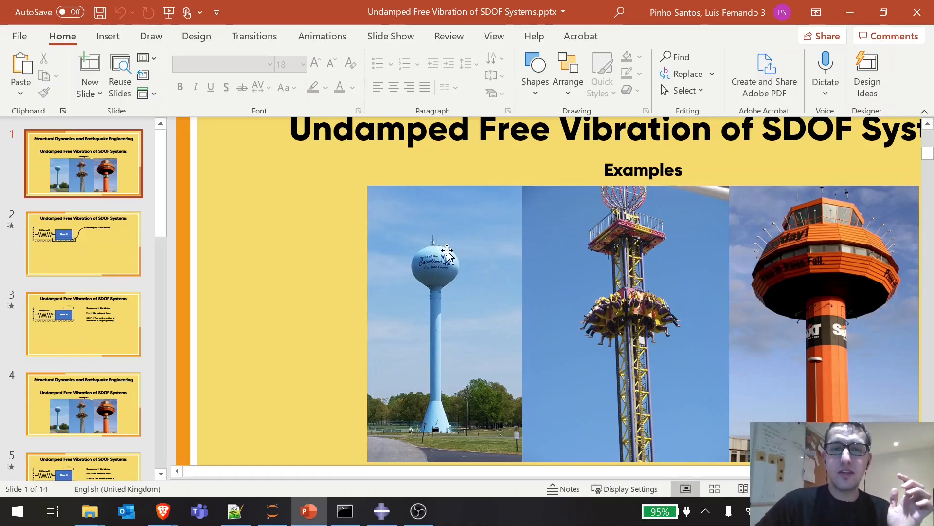
mouse_move(837, 247)
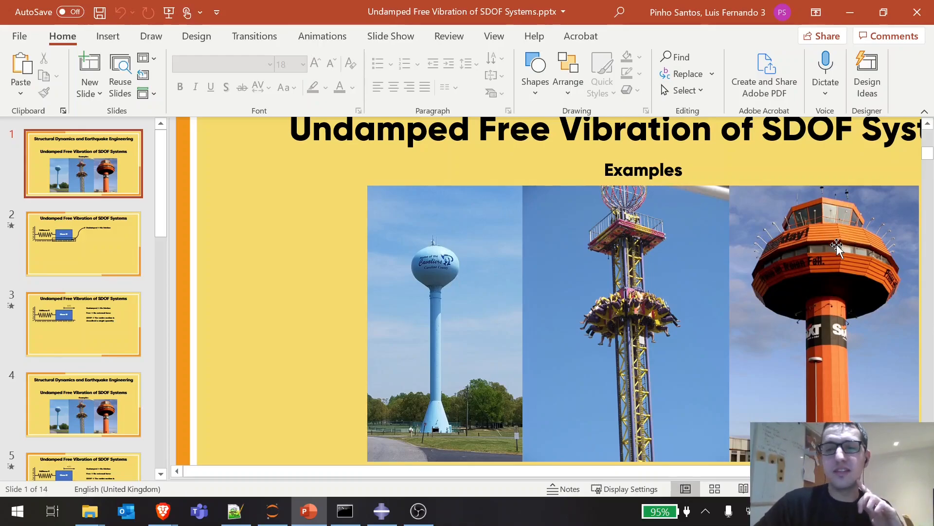
mouse_move(837, 250)
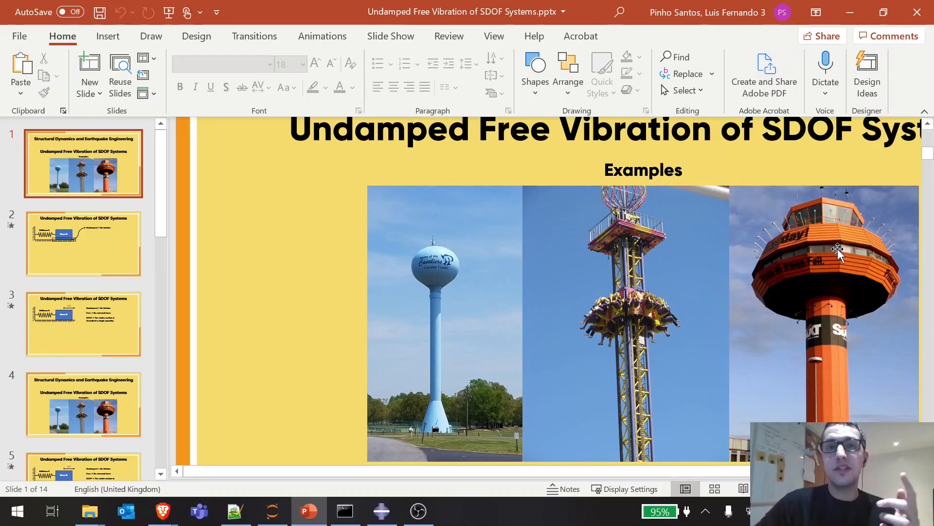
mouse_move(840, 264)
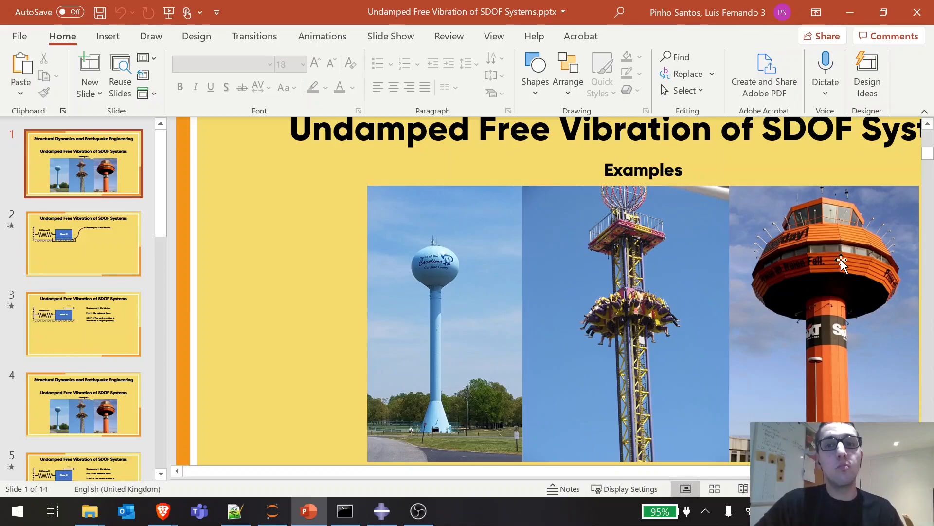
mouse_move(846, 261)
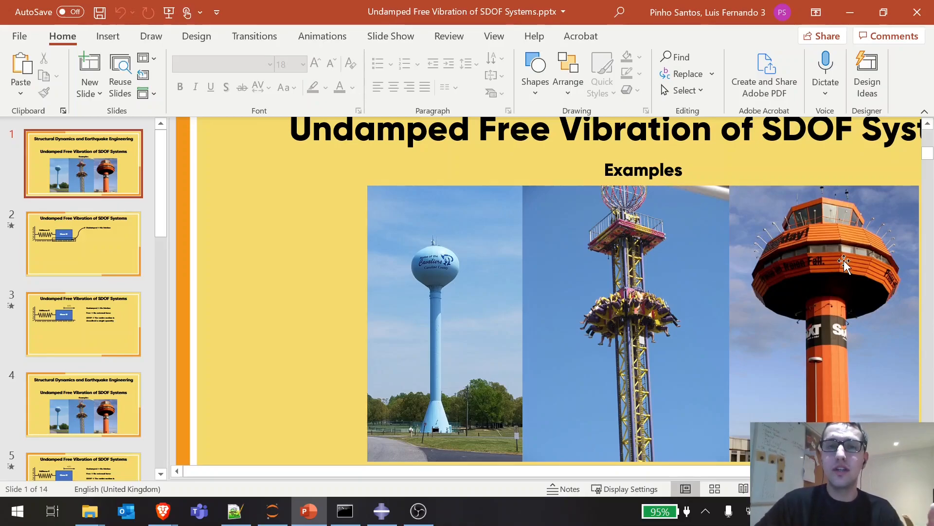
mouse_move(837, 264)
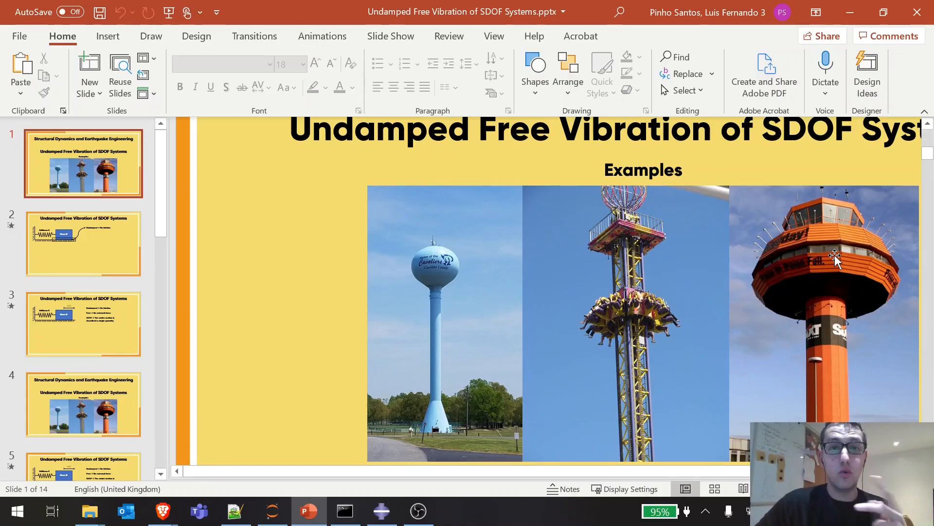
mouse_move(822, 265)
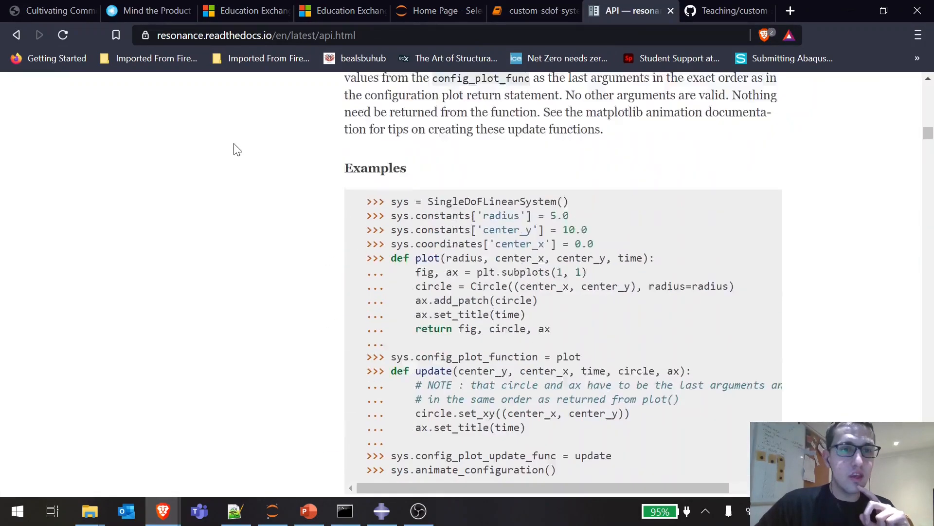
Return to the Resonance documentation home page and scroll to its contents list.
click(179, 116)
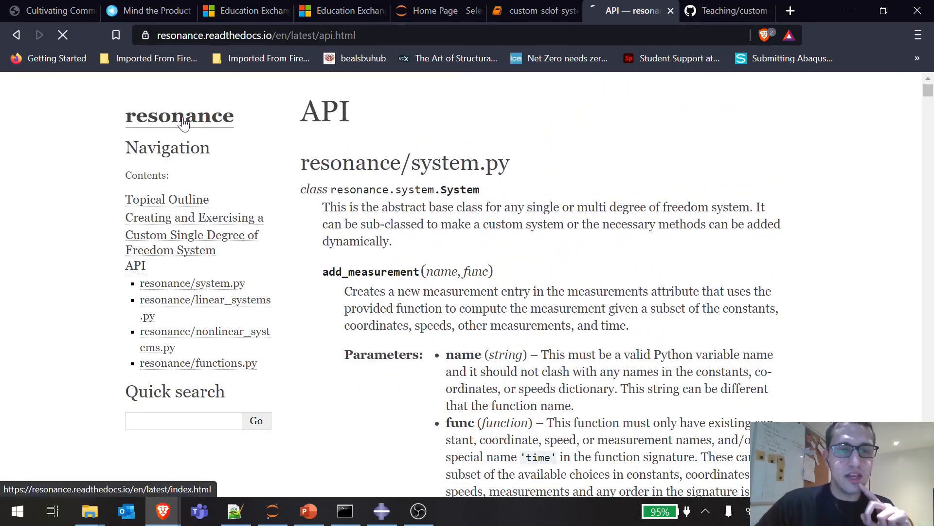
click(179, 116)
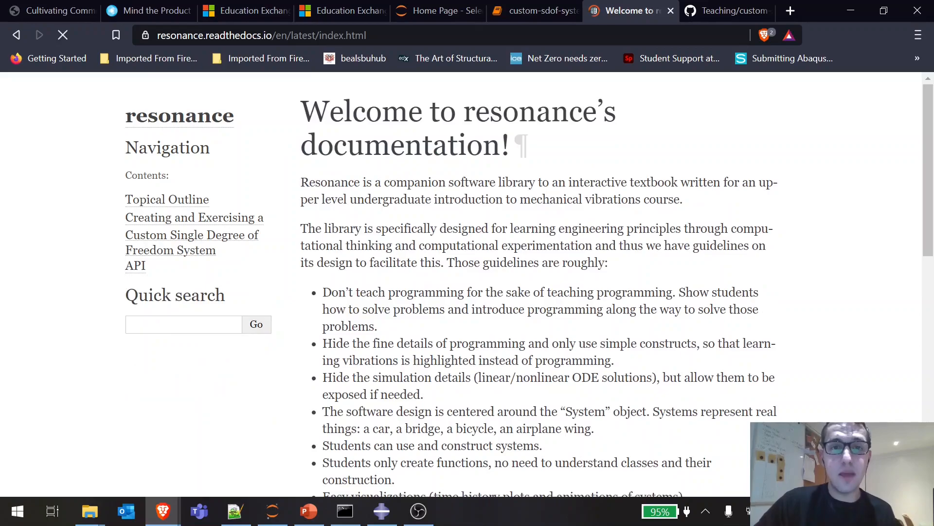
scroll(down, 3)
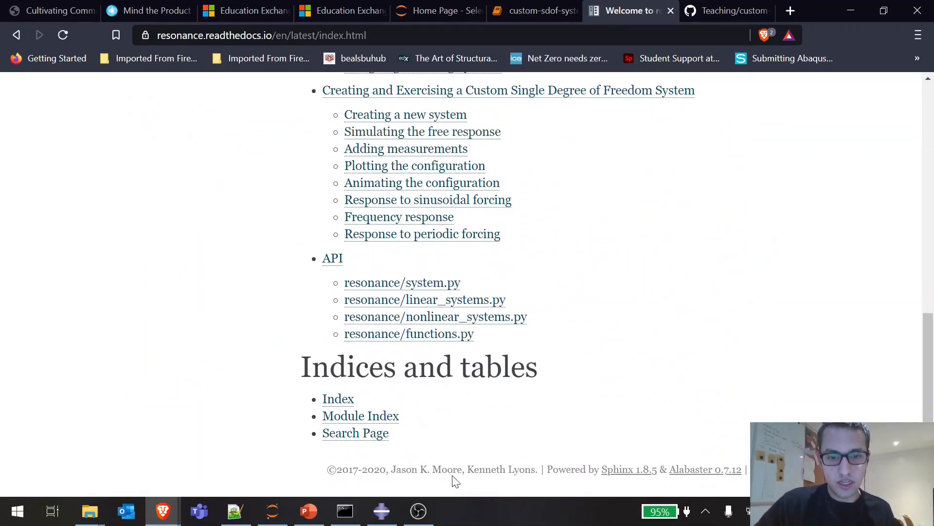